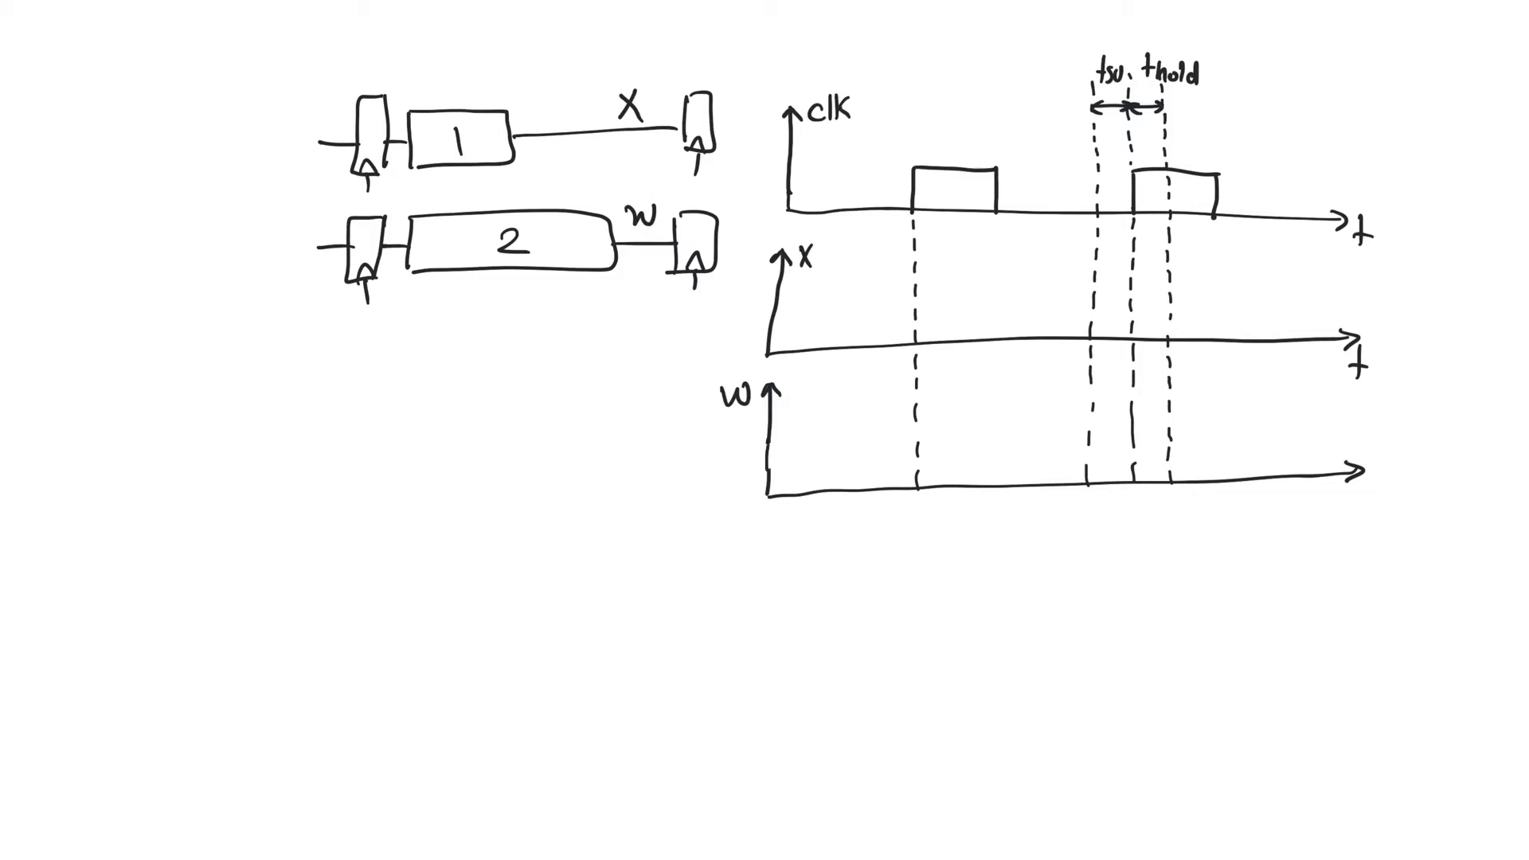
Step: Draw w's high level and two X-shaped transitions, with a double arrow labelled 'slack 2' after the first
left_click_drag(774, 444, 992, 432)
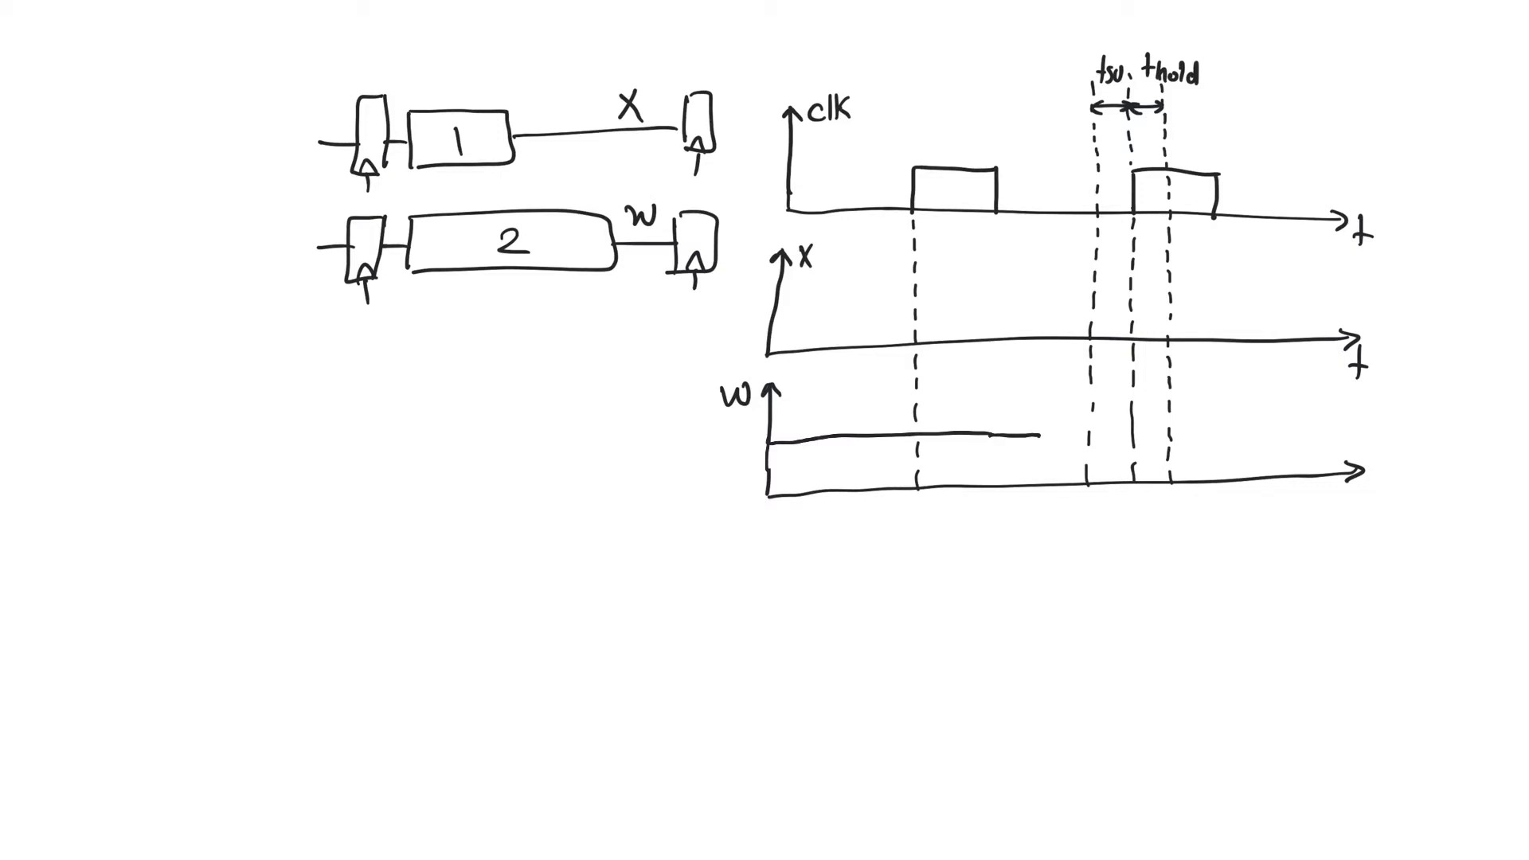
left_click_drag(1039, 433, 1058, 478)
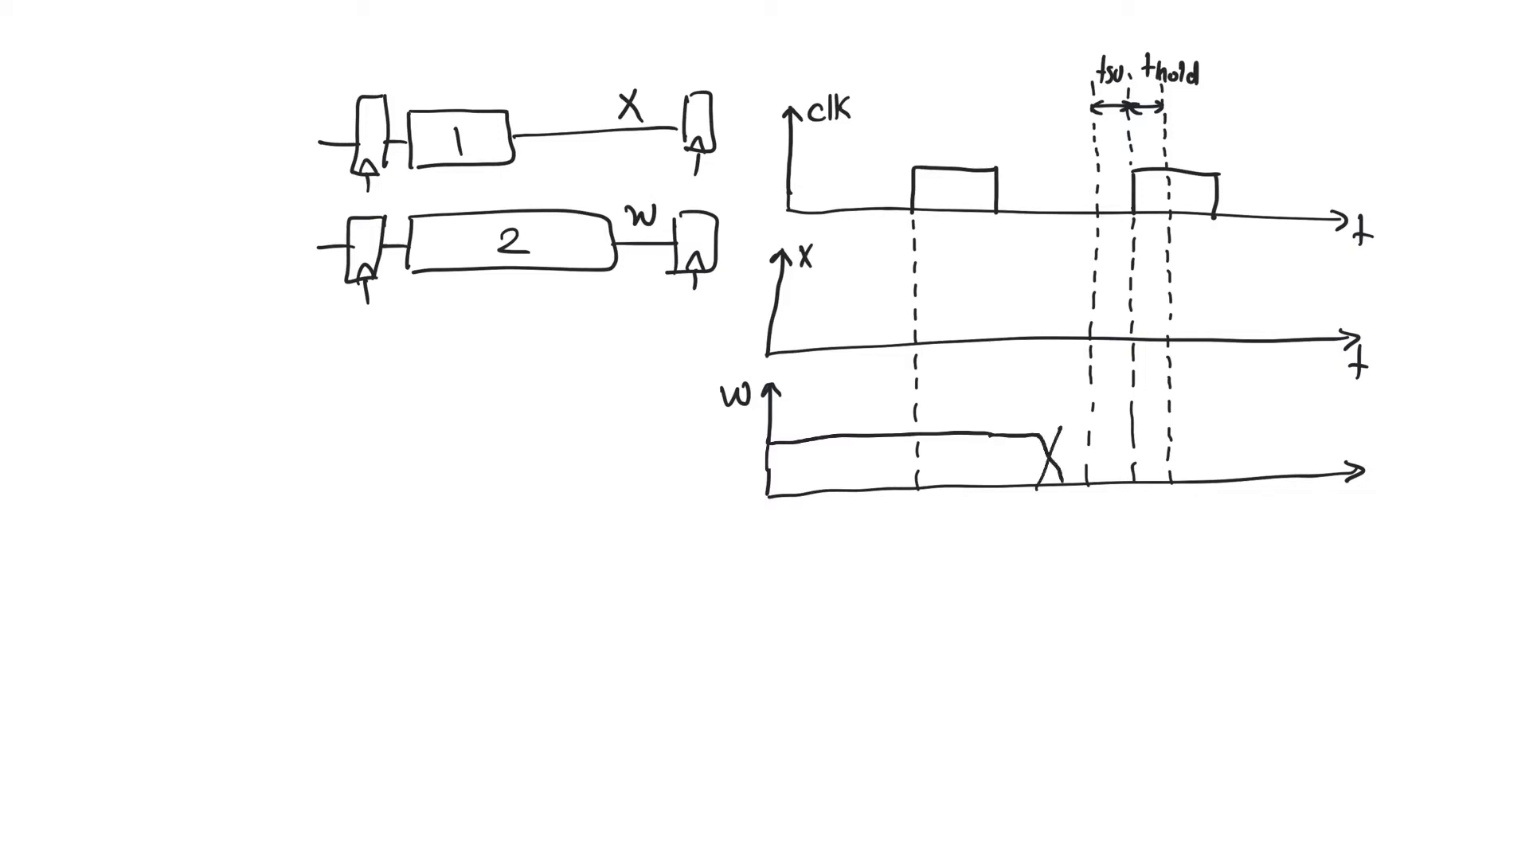
left_click_drag(1048, 457, 1083, 455)
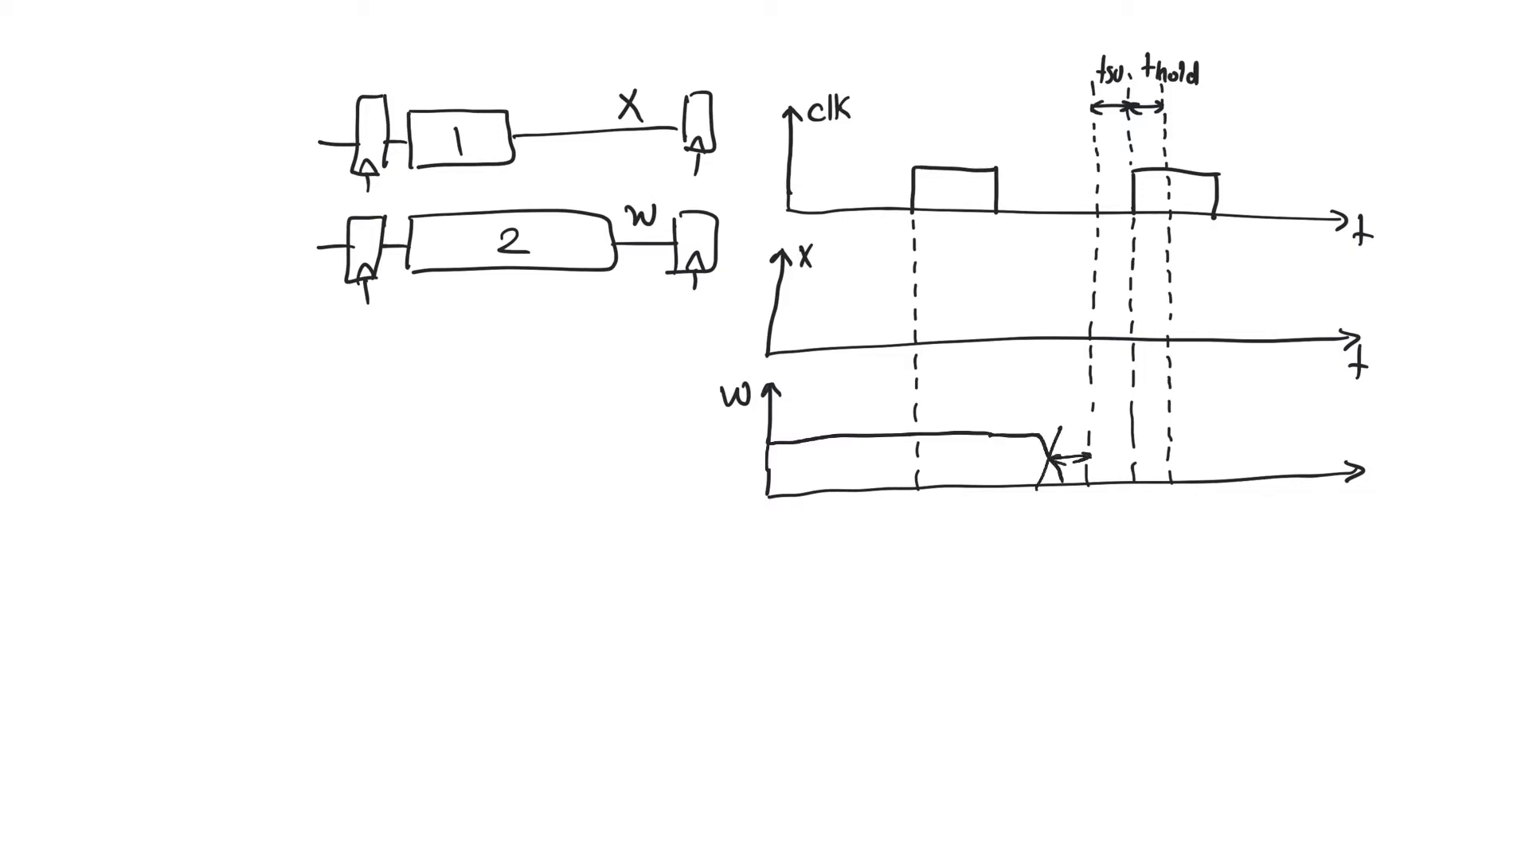
type("sla.")
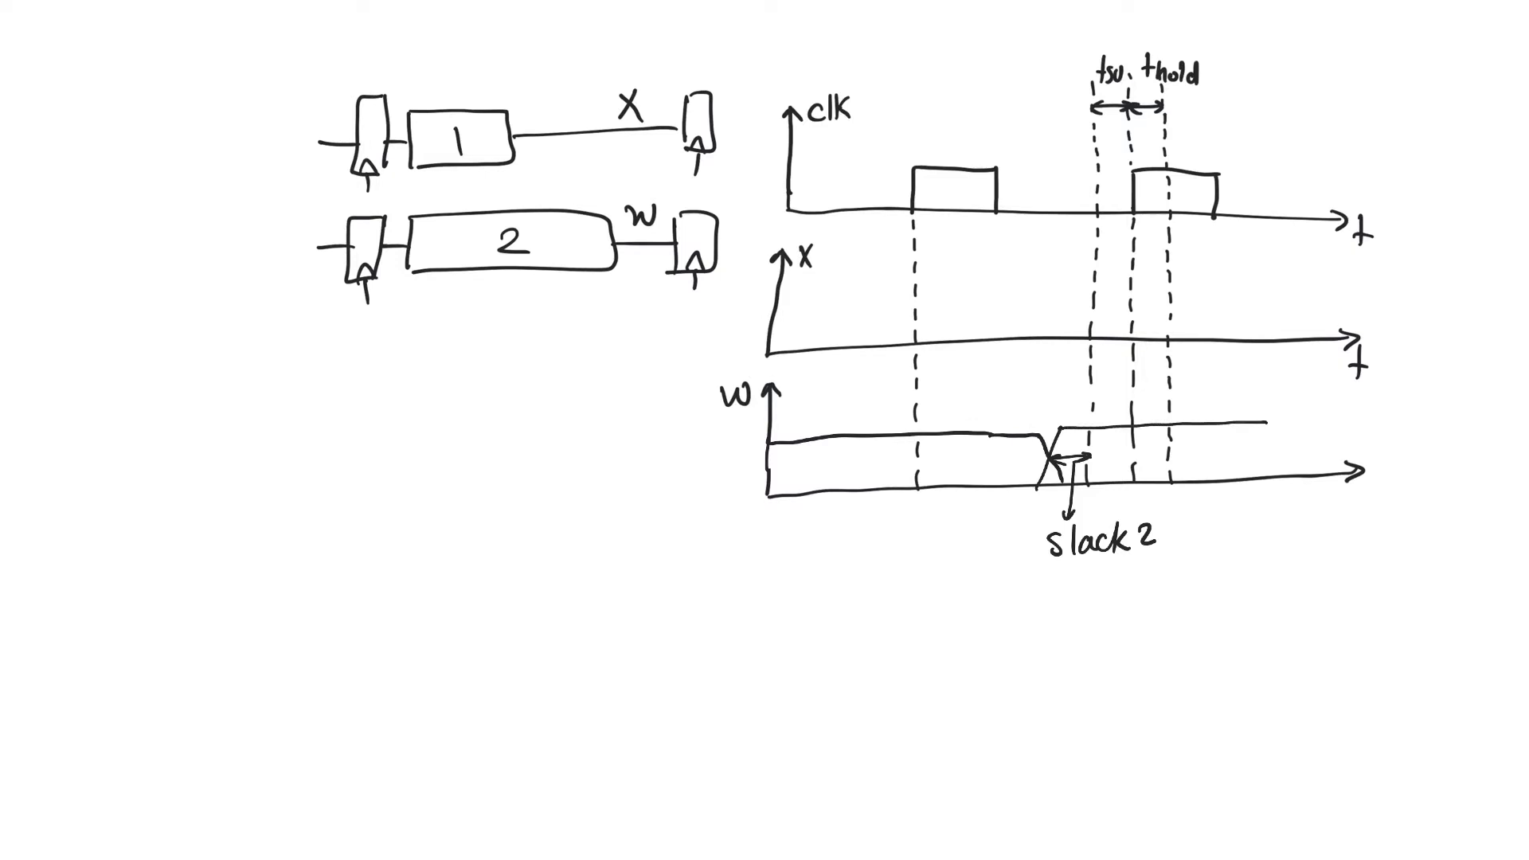
left_click_drag(1259, 419, 1307, 473)
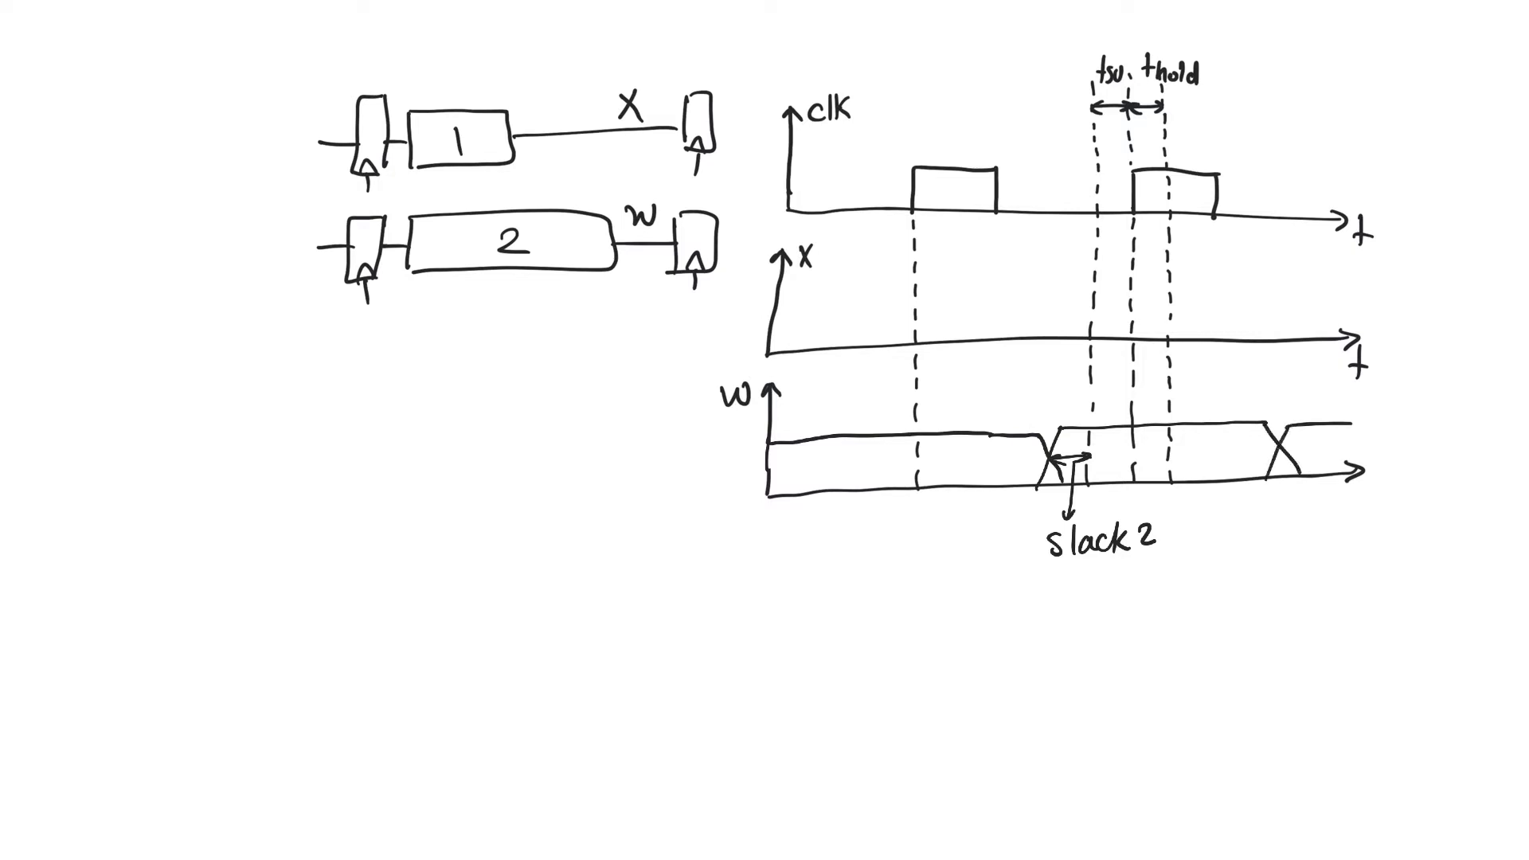
left_click_drag(917, 465, 1043, 465)
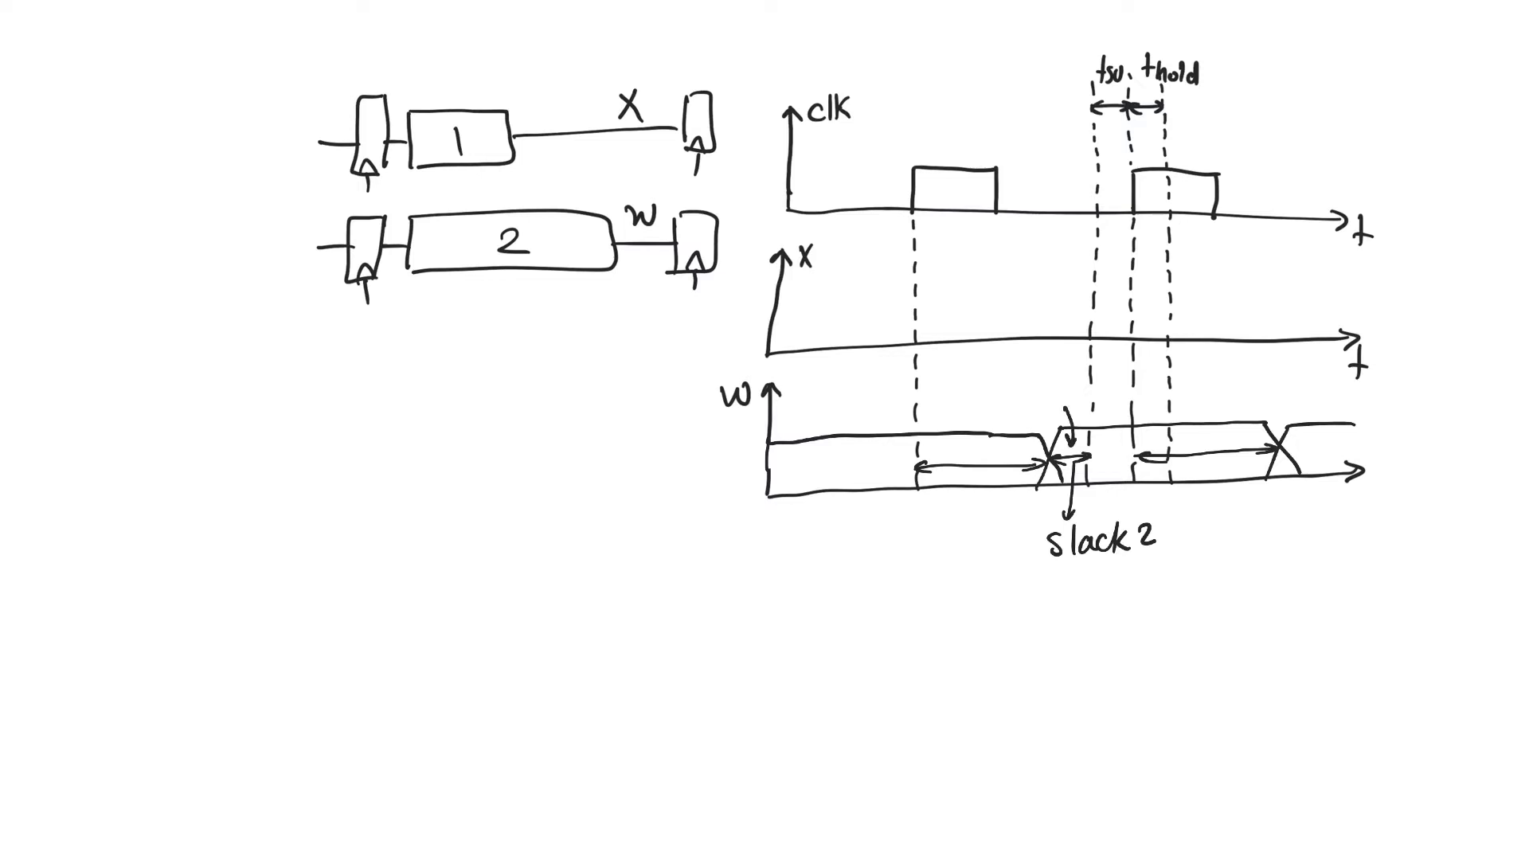
Step: Label w's successive data values w0 and w1 with arrows pointing at them
type("w")
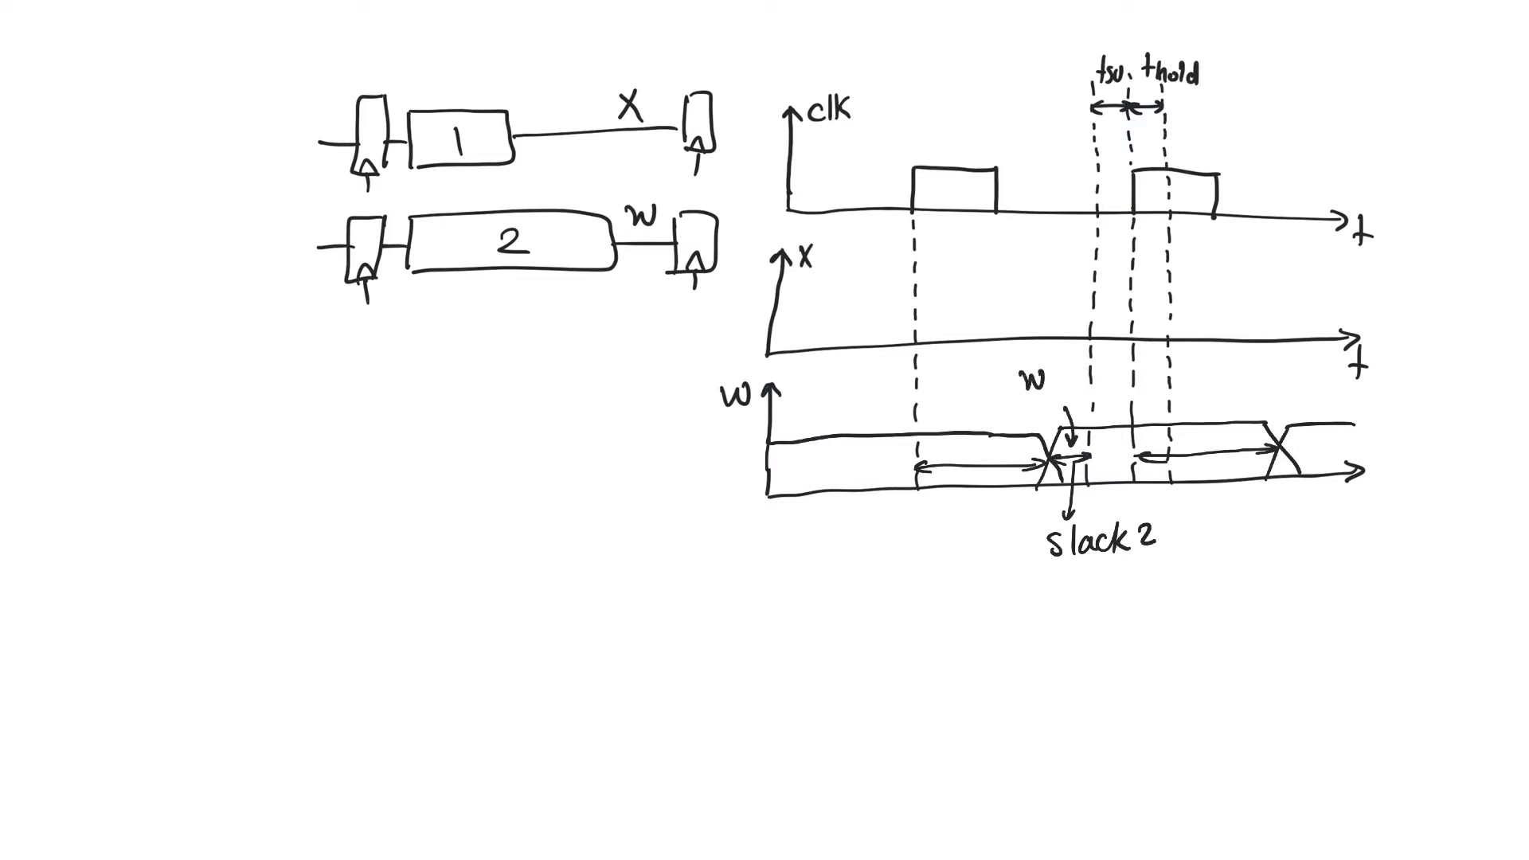
type("o")
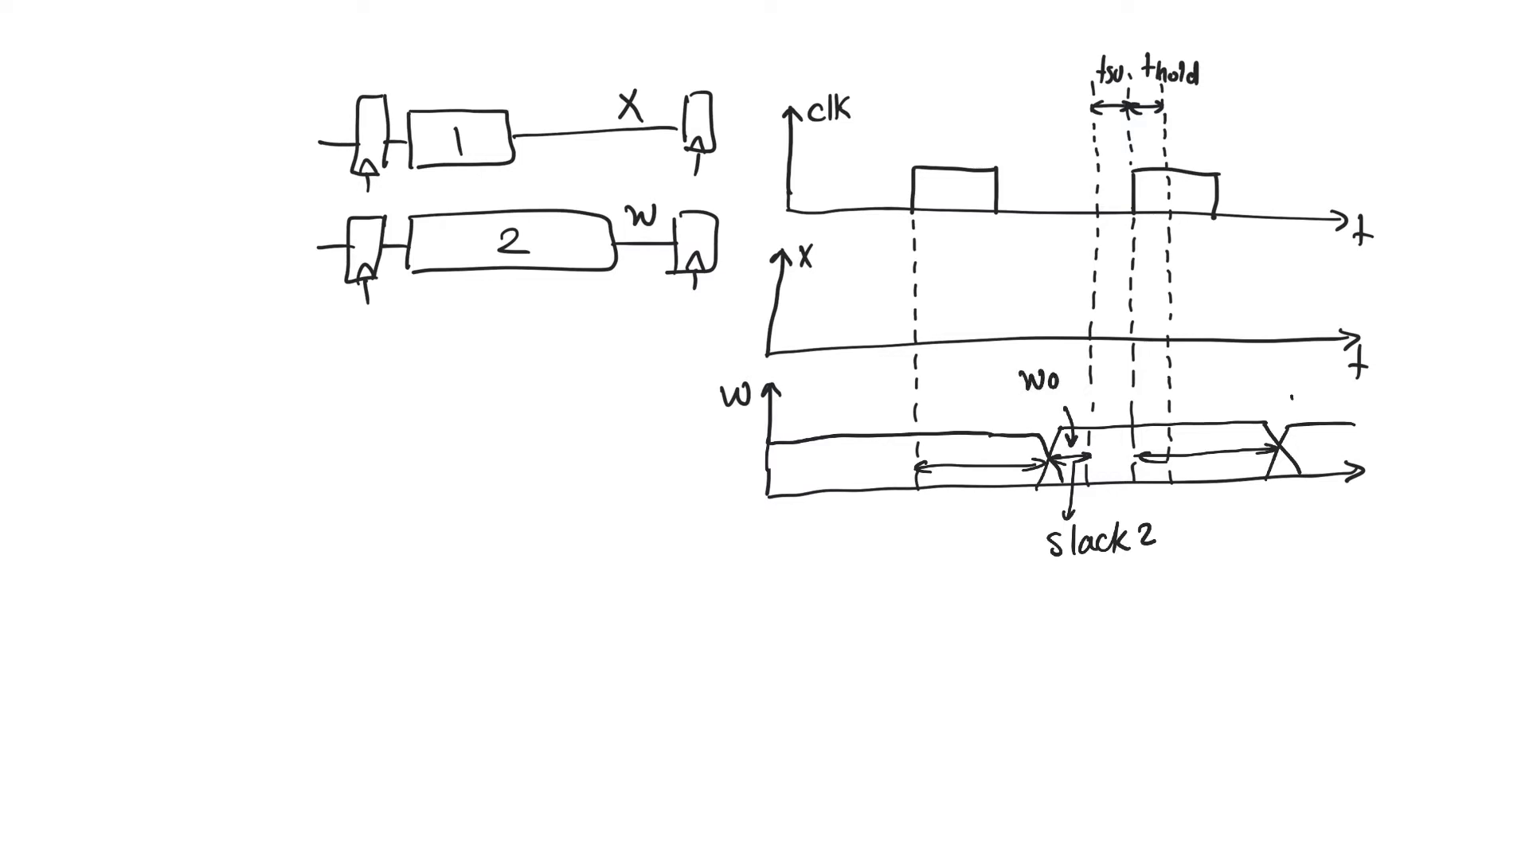
left_click_drag(1306, 419, 1322, 459)
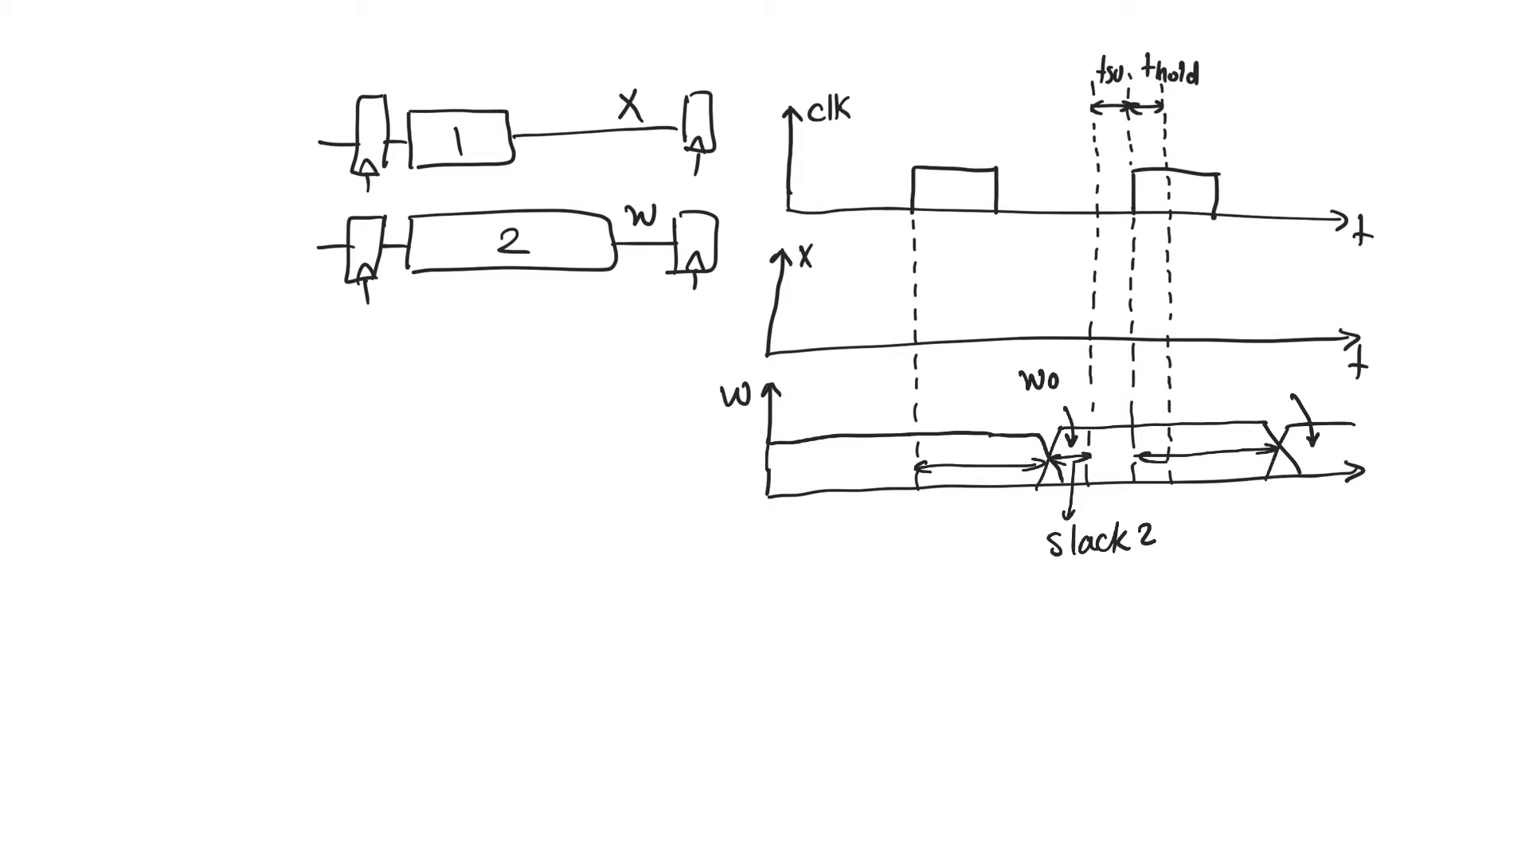
type("w1")
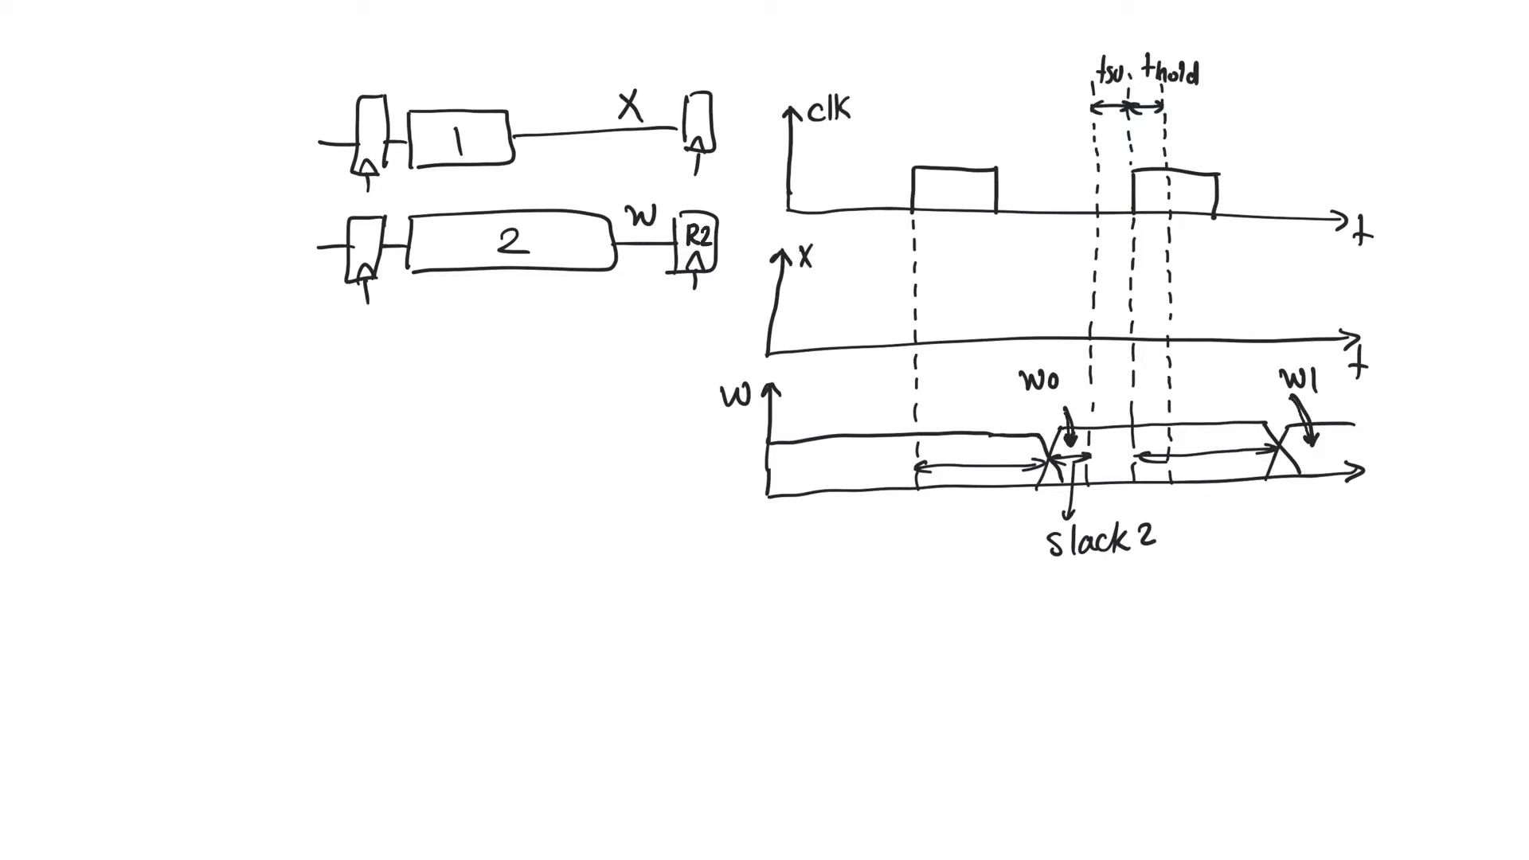
Step: Draw x's levels toward the second clock edge, label X1 and point an arrow at the change in the hold window
left_click_drag(781, 321, 878, 317)
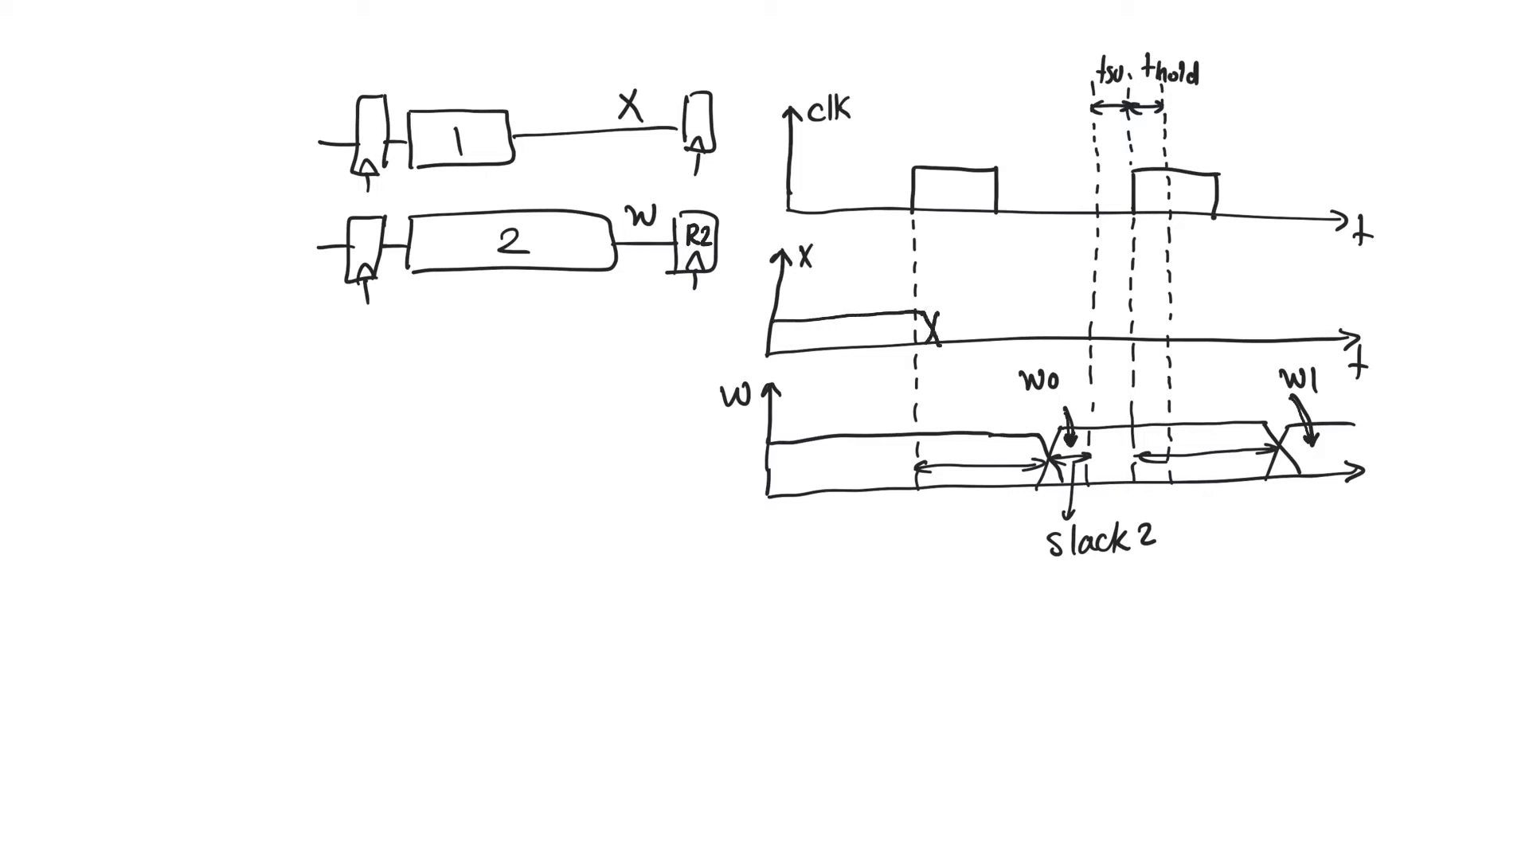
left_click_drag(918, 326, 1024, 332)
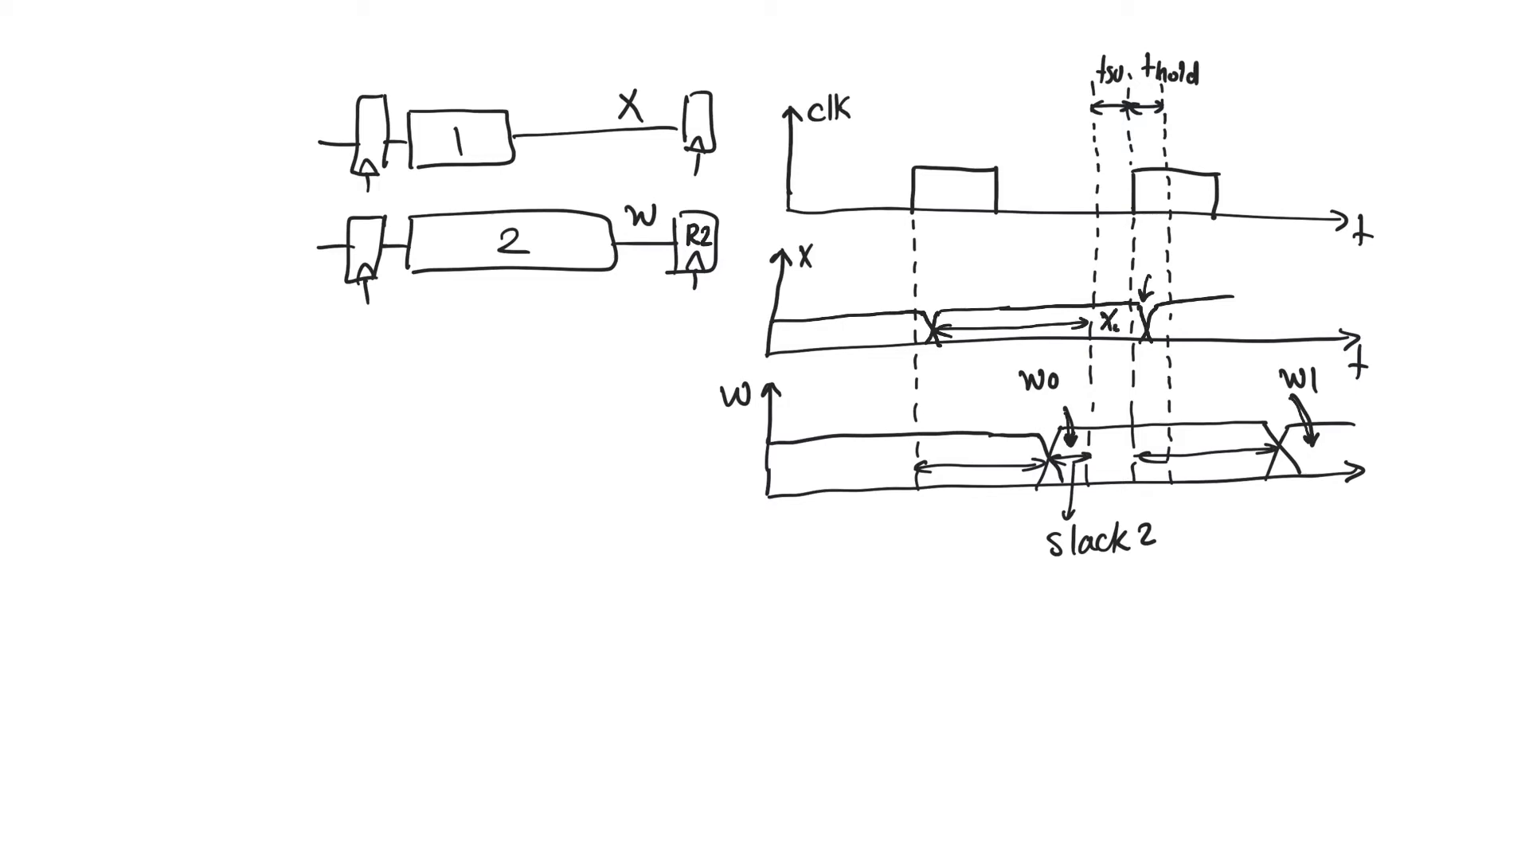
type("X1")
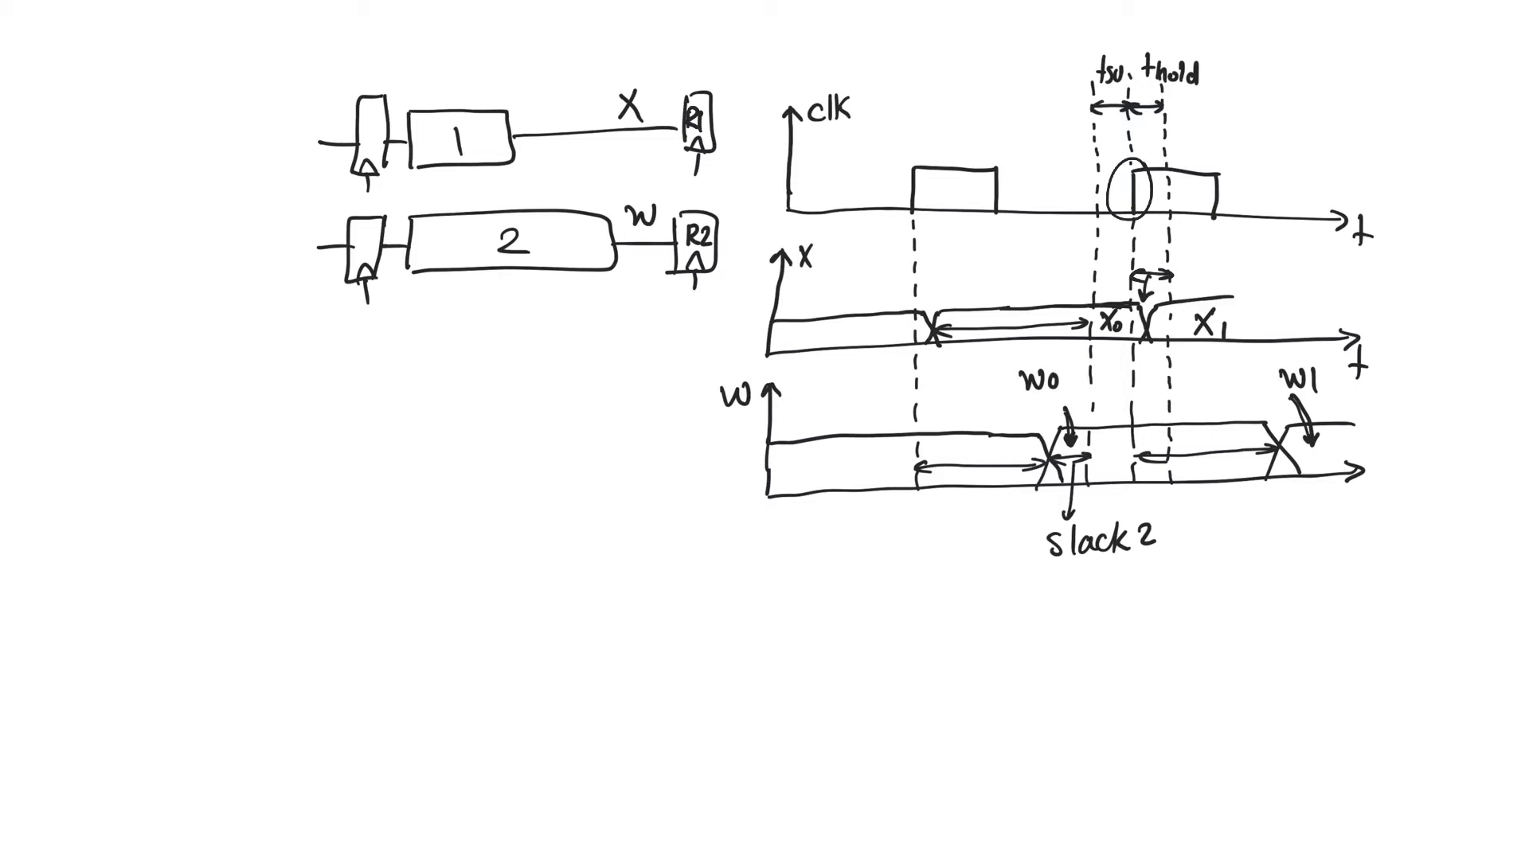
left_click_drag(1209, 262, 1190, 293)
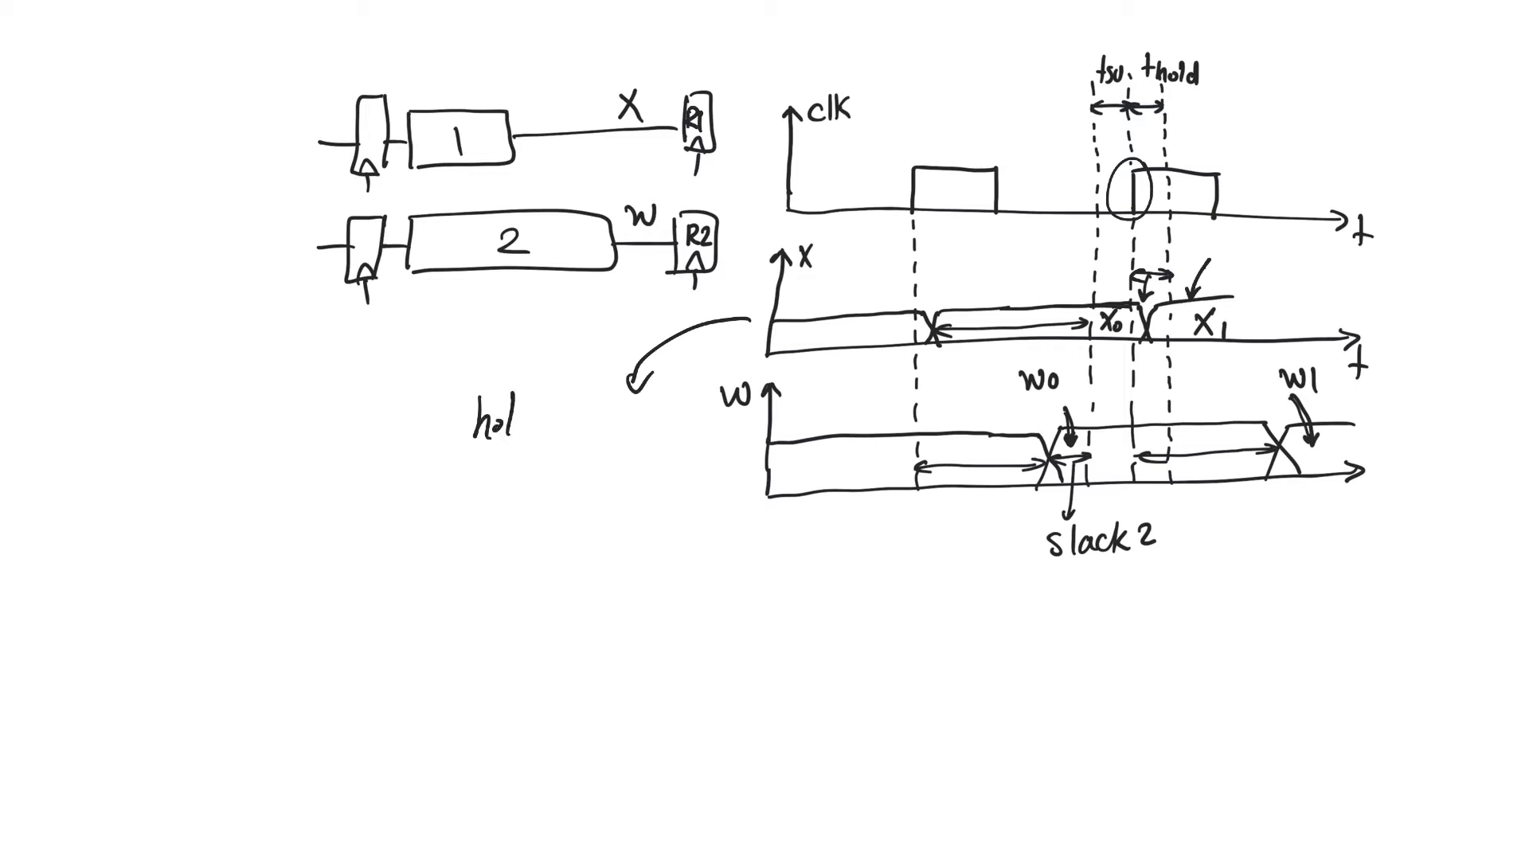
Step: Write 'hold-time violations' and draw an arrow along the X wire at the first register
type("hold-tin")
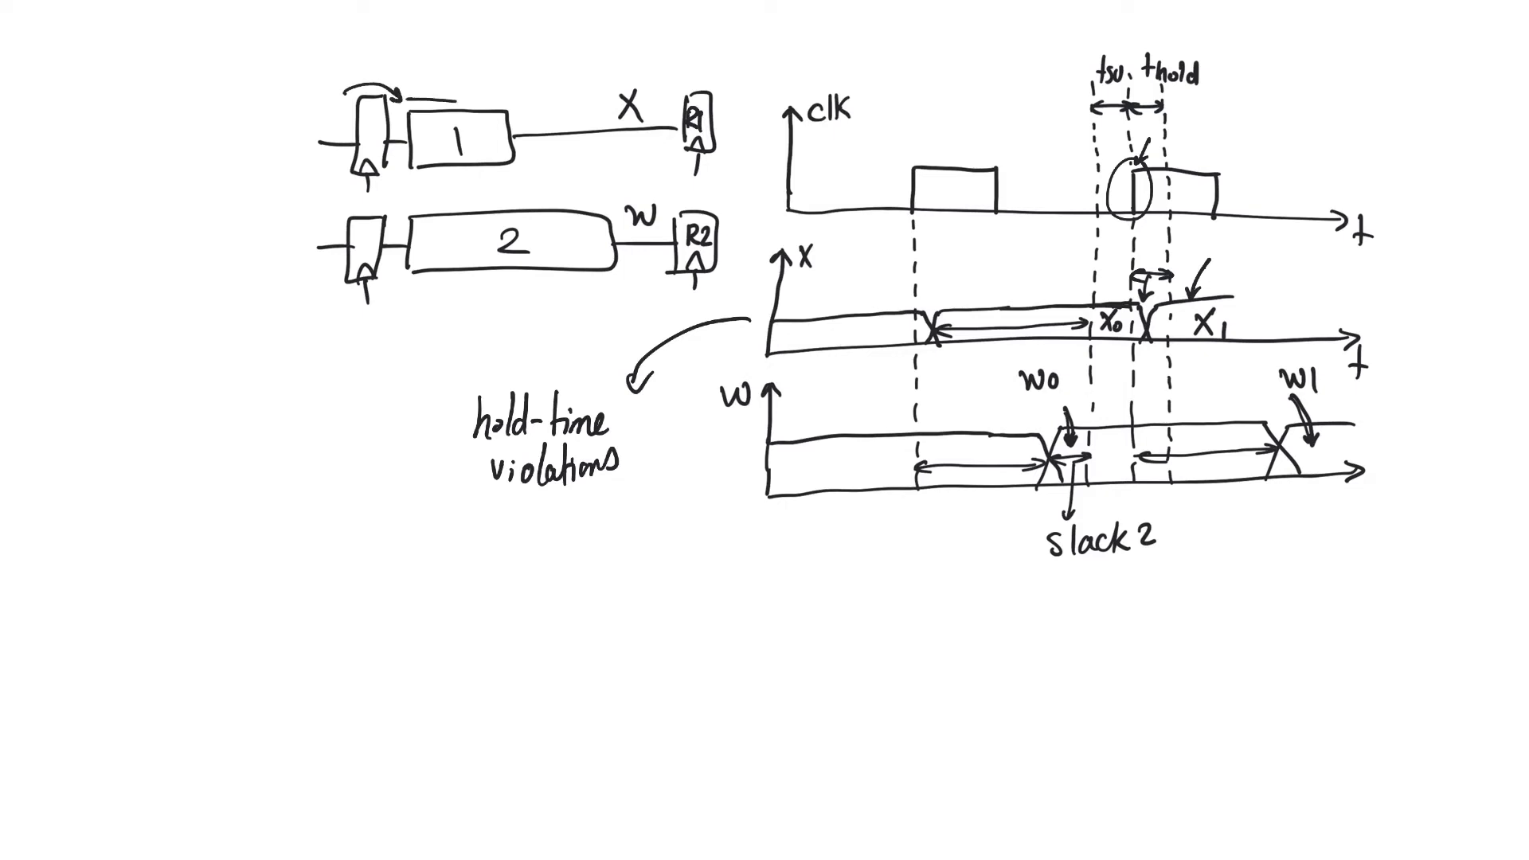
left_click_drag(414, 97, 516, 97)
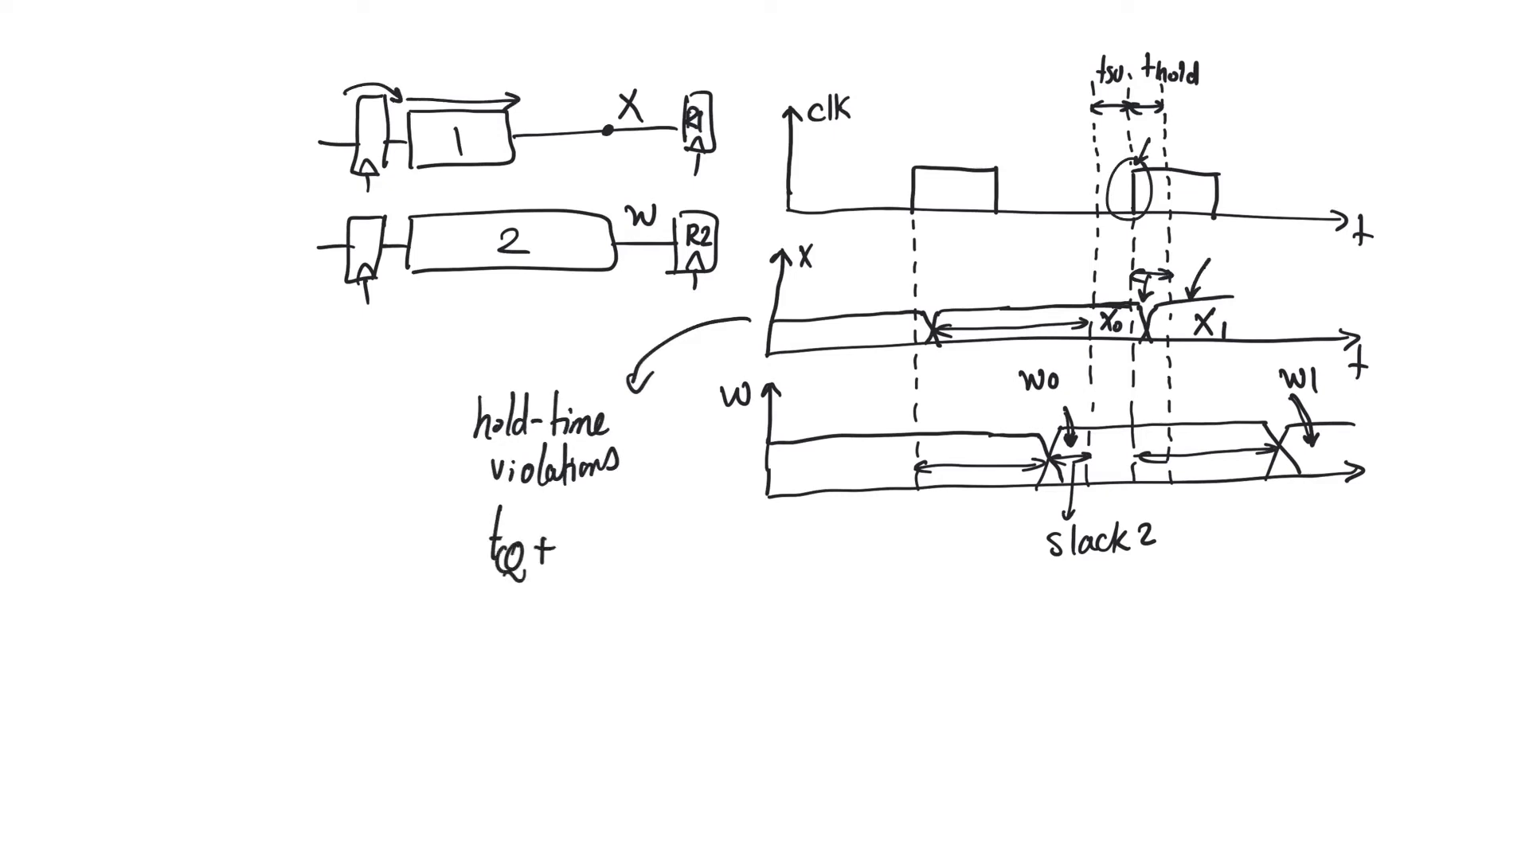
Step: Write the terms t1 and thold of the inequality and circle t1
type("t")
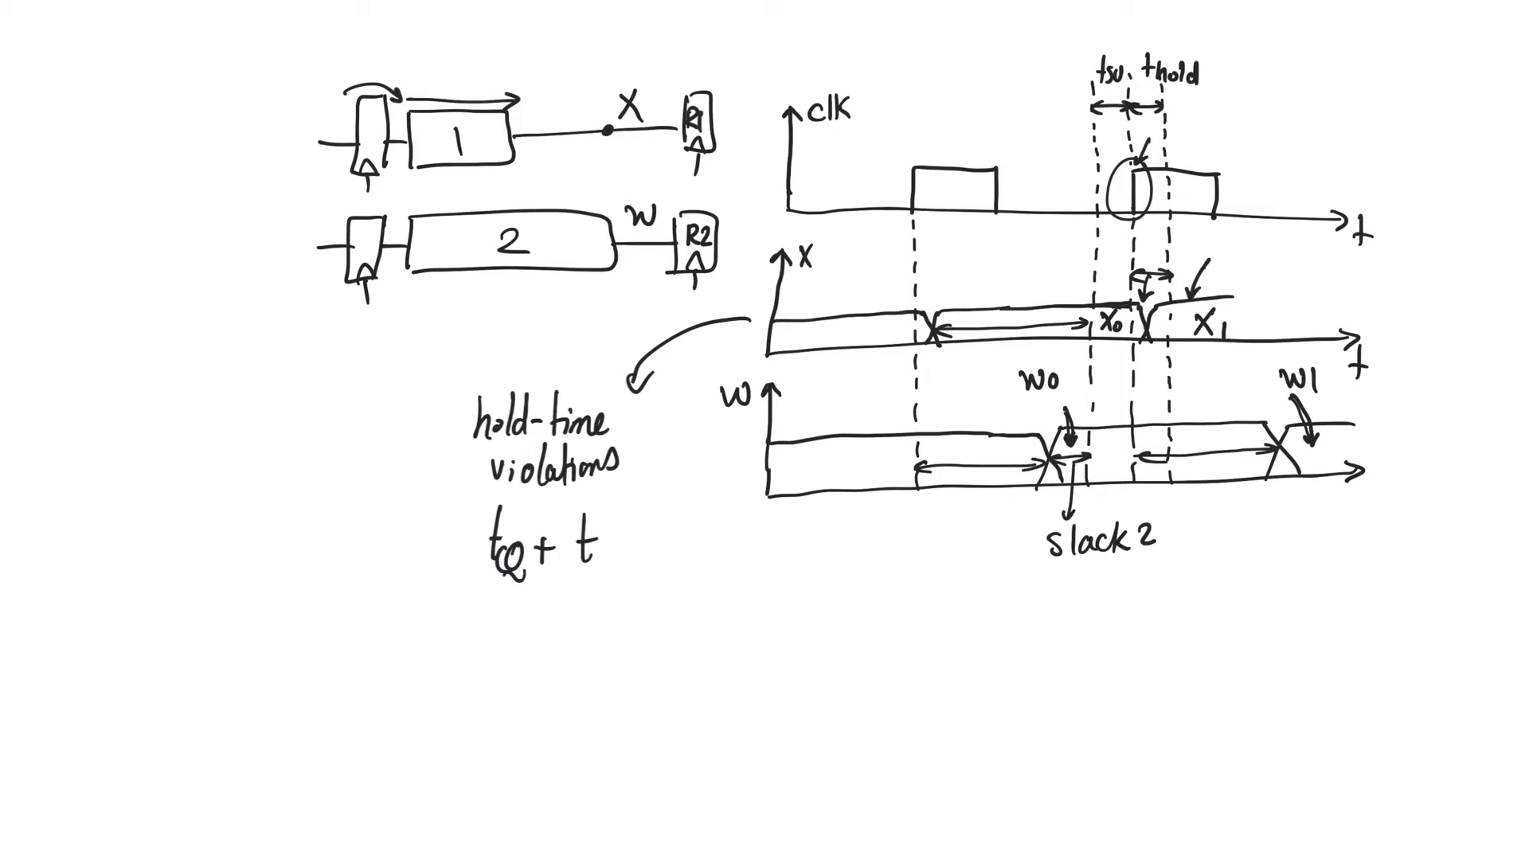
type("1 ≤")
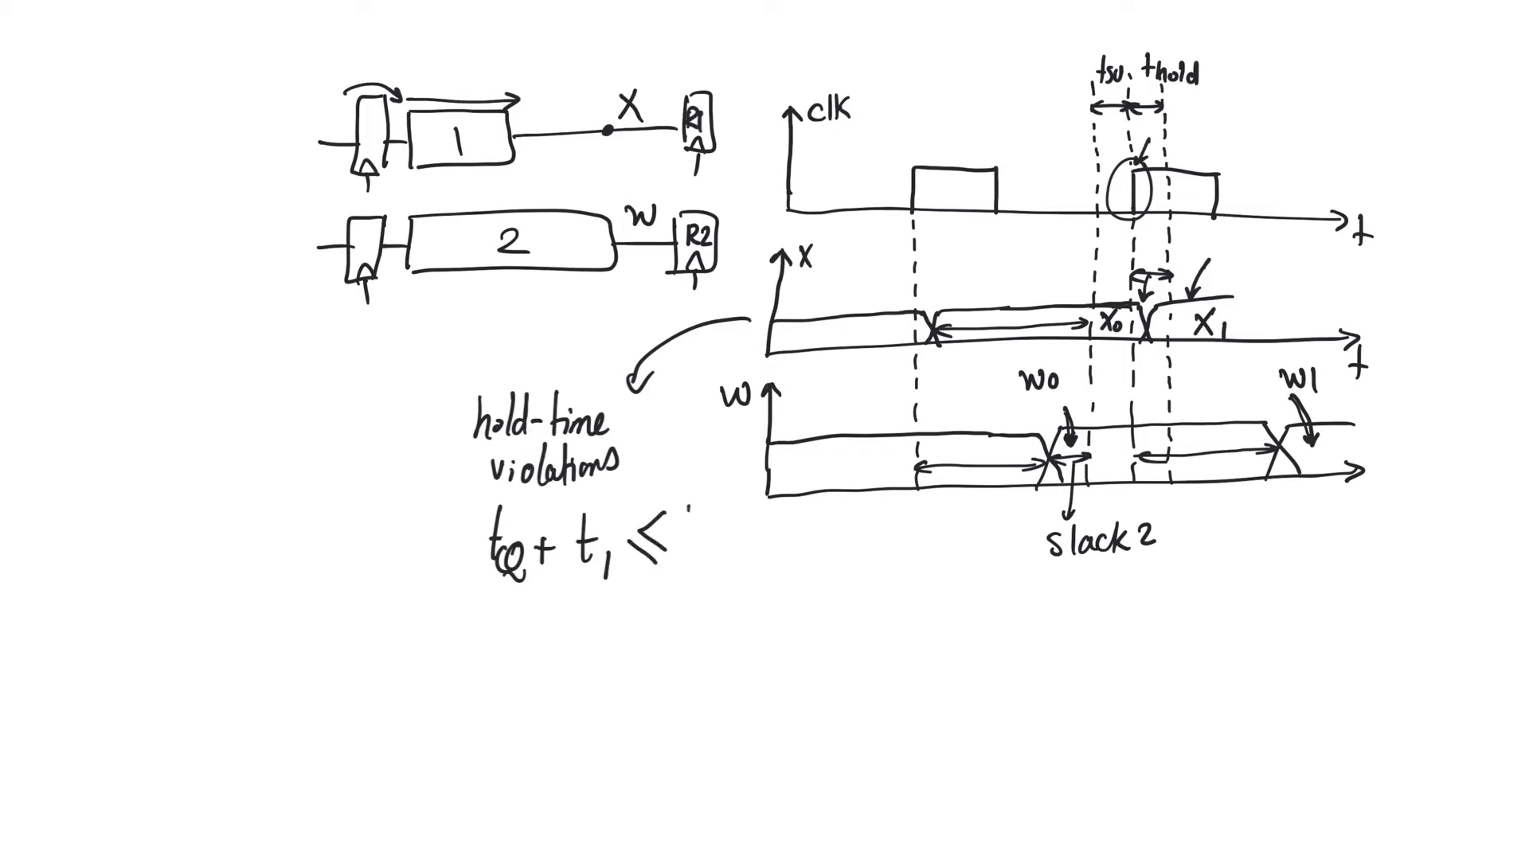
type("thold")
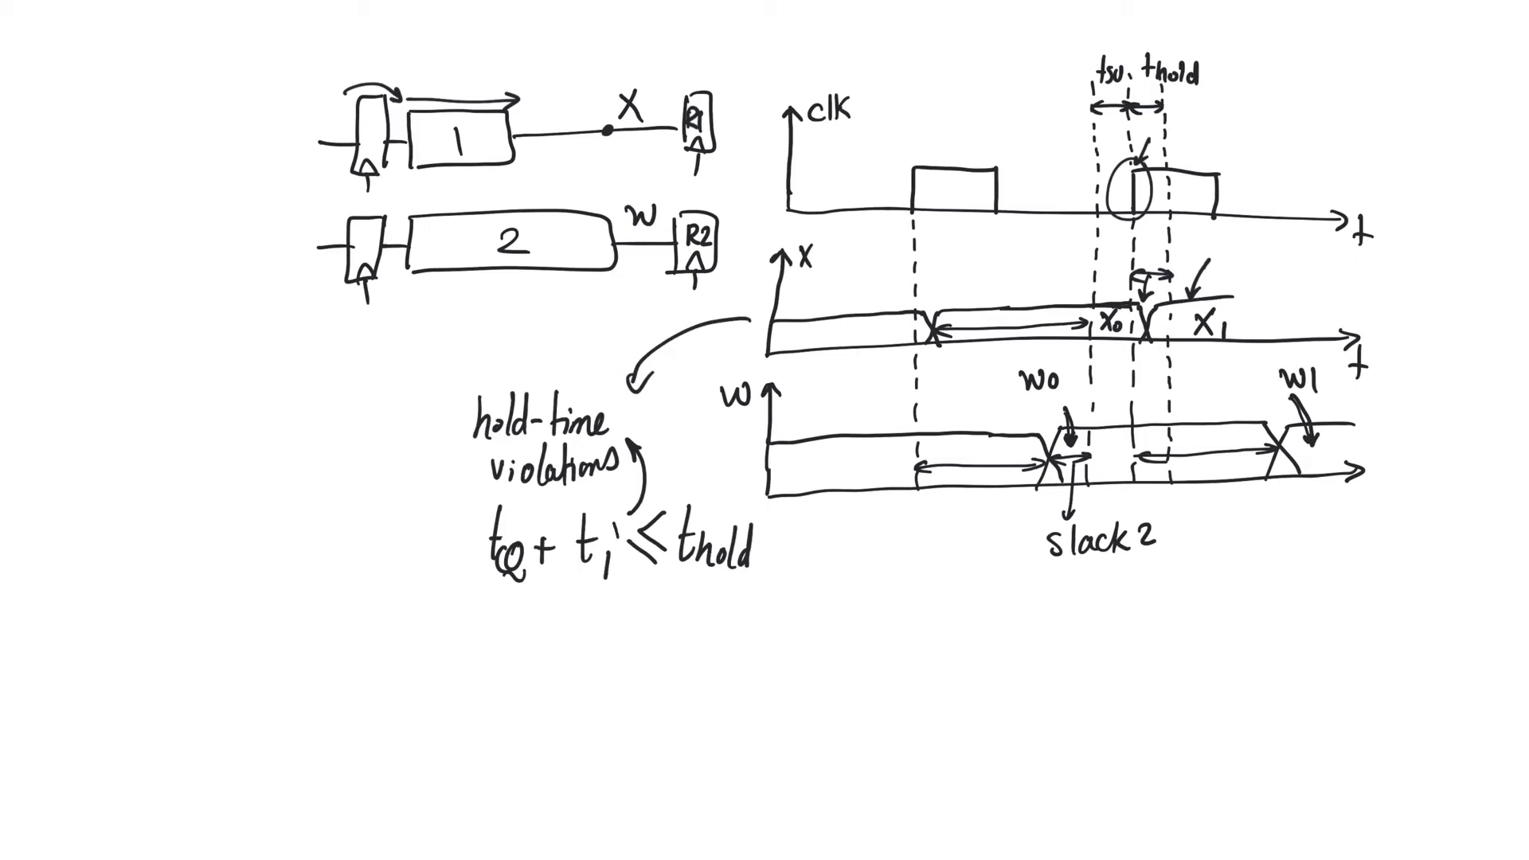
left_click_drag(580, 507, 605, 576)
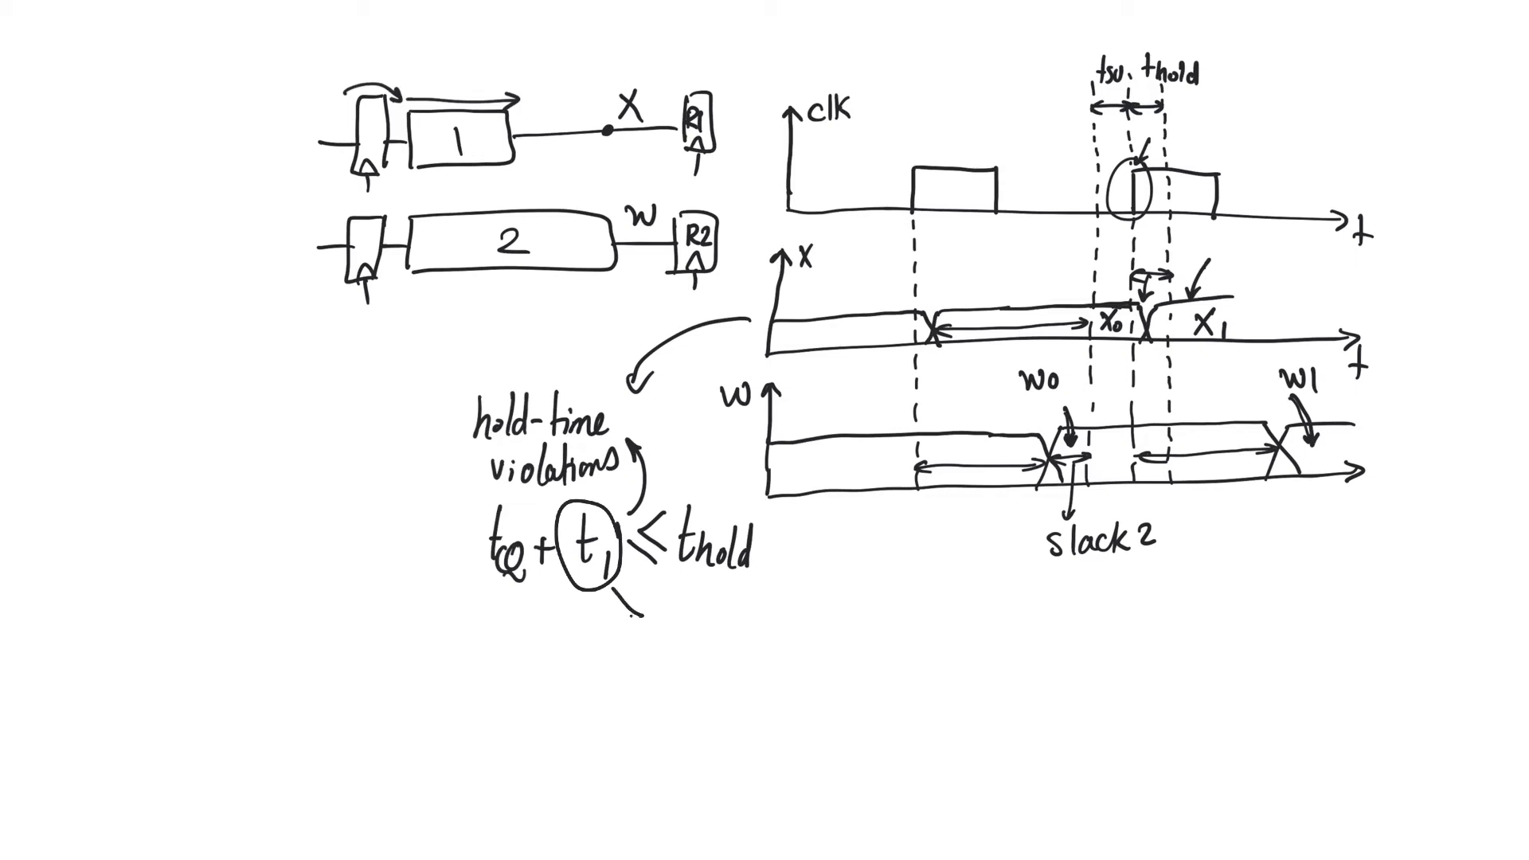
Step: Write 'best-case' next to the circled t1 term
type("best")
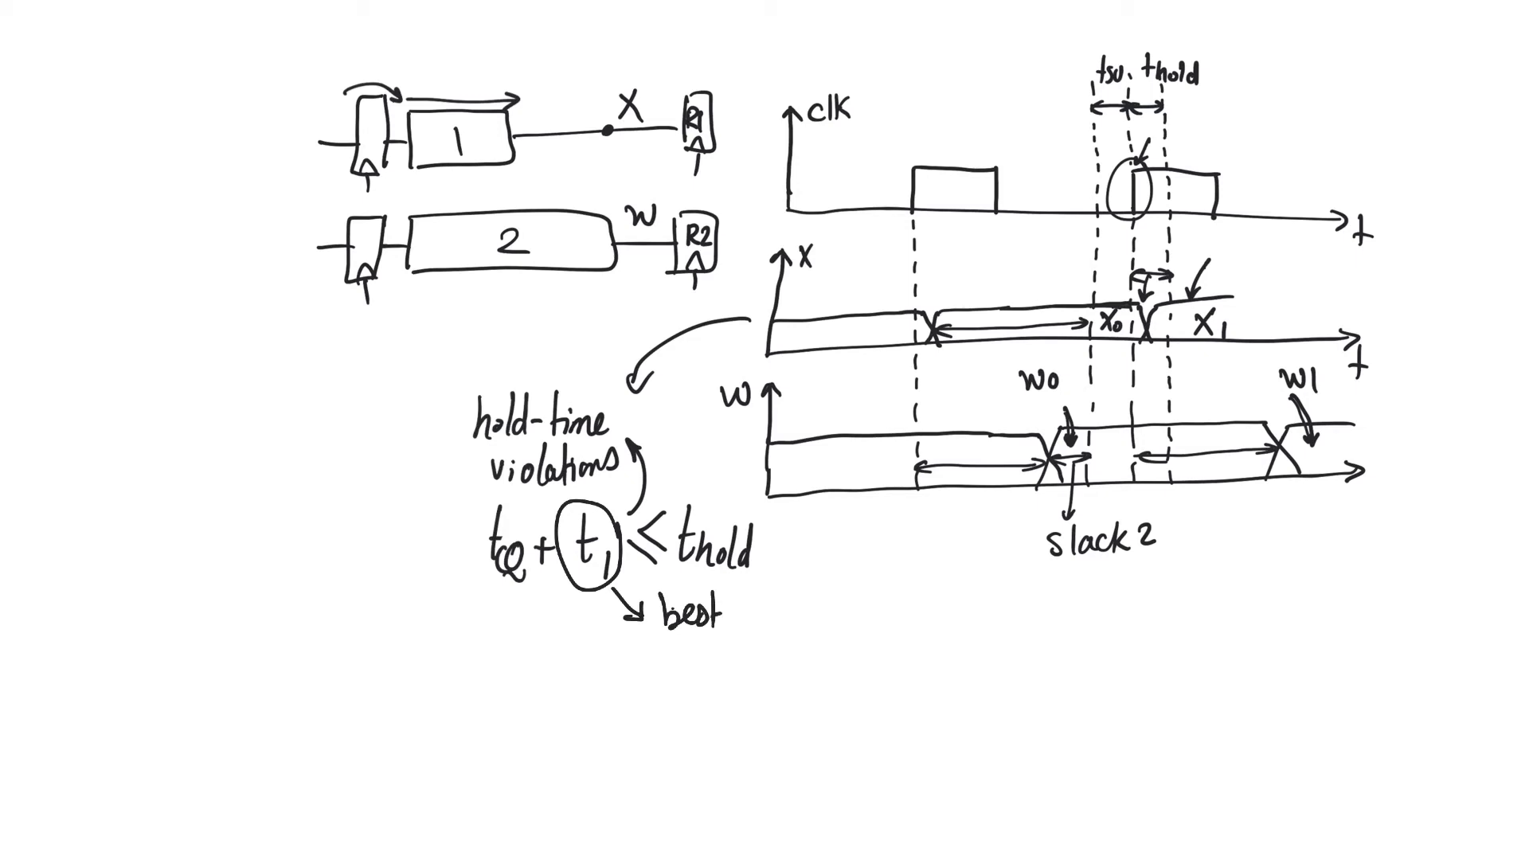
type("-case")
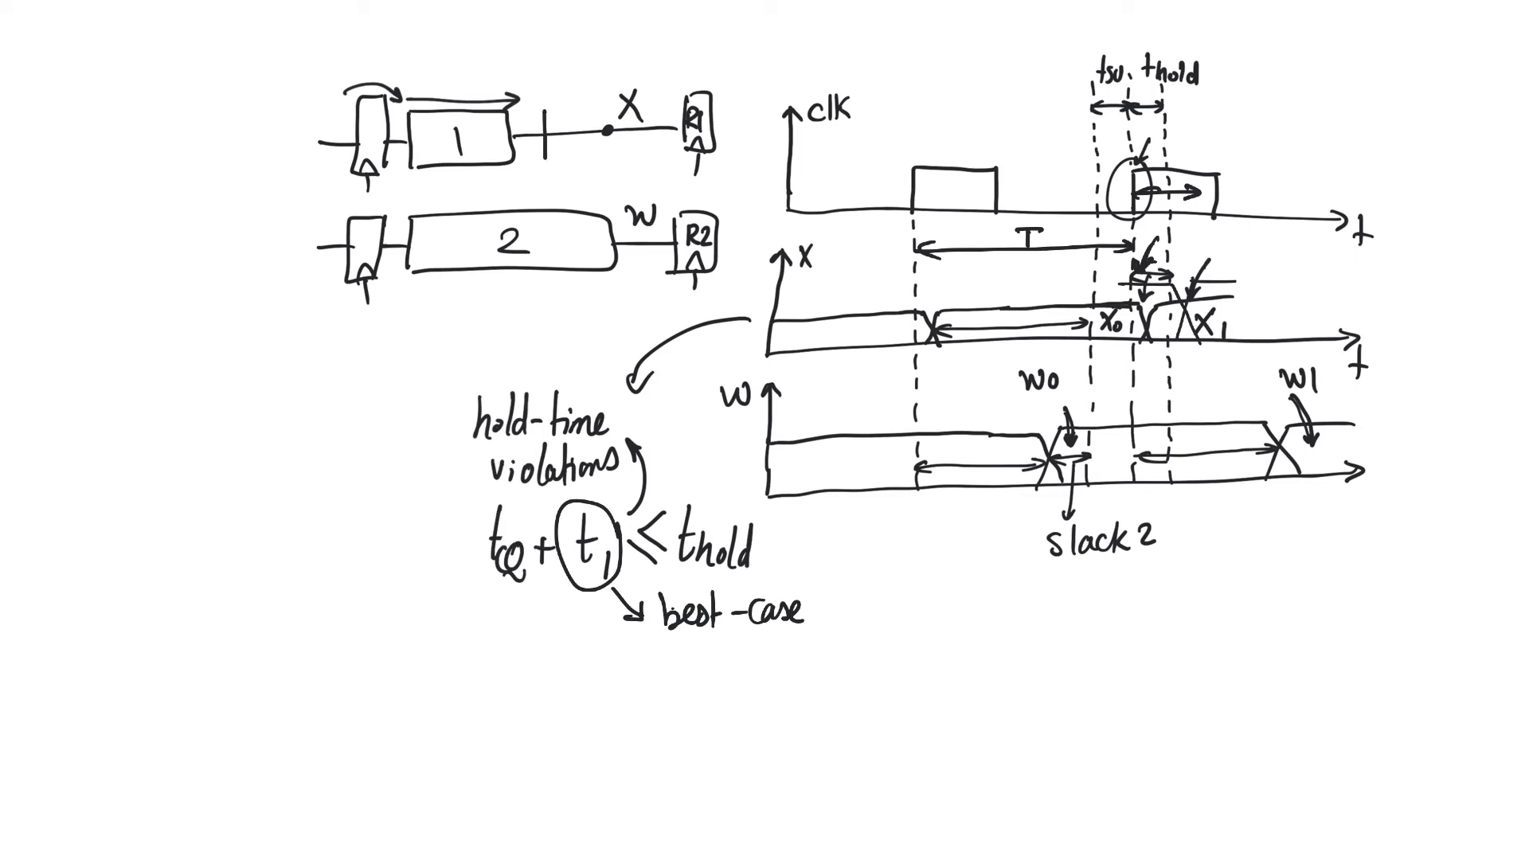
Step: Draw a delay block on the X wire before R1 and label it 'combinational delay'
left_click_drag(573, 92, 560, 151)
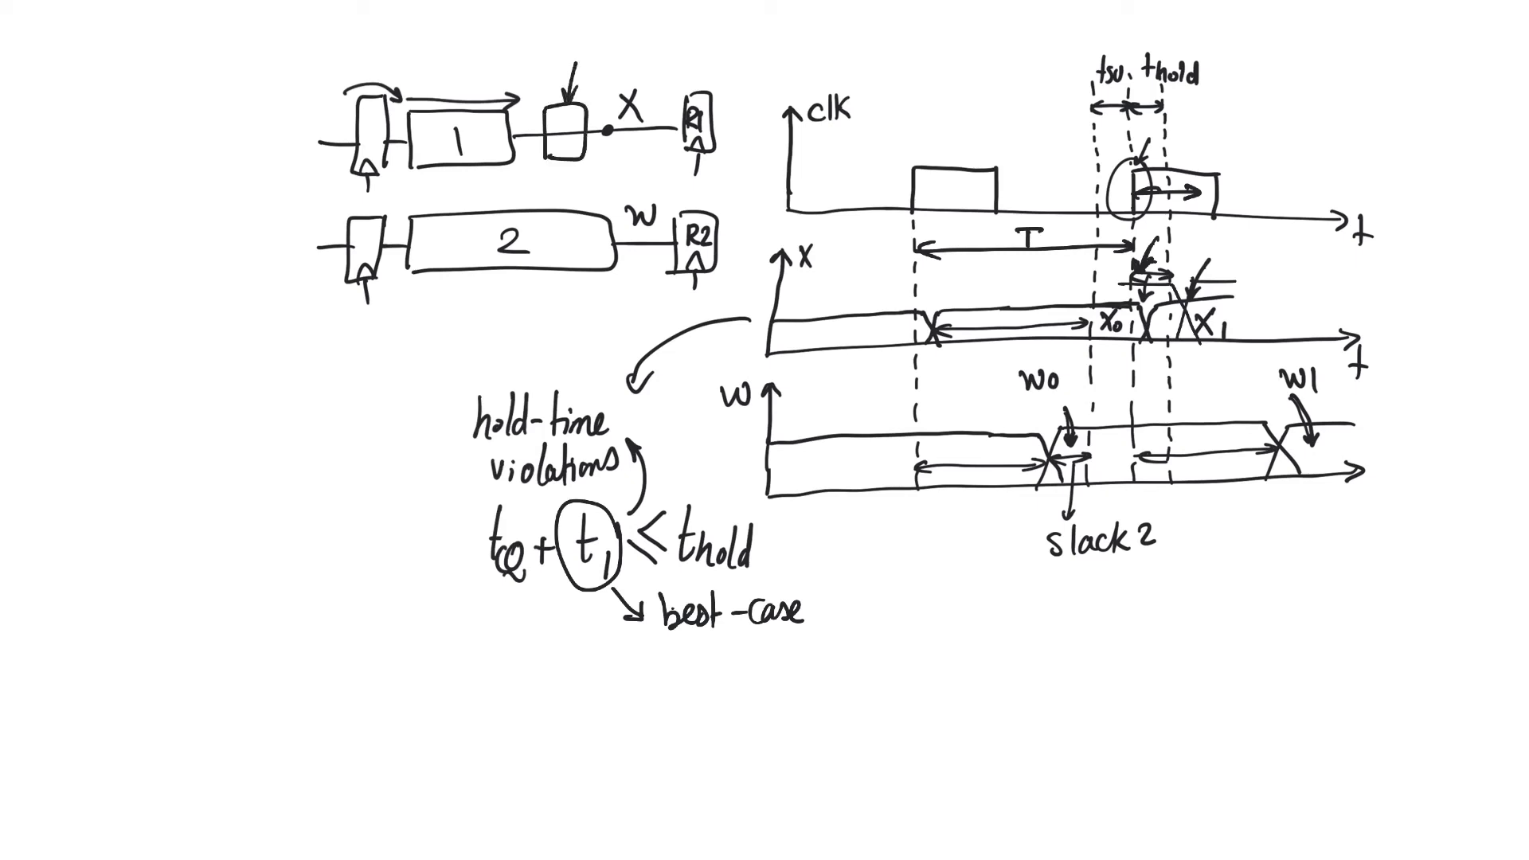
type("combi.")
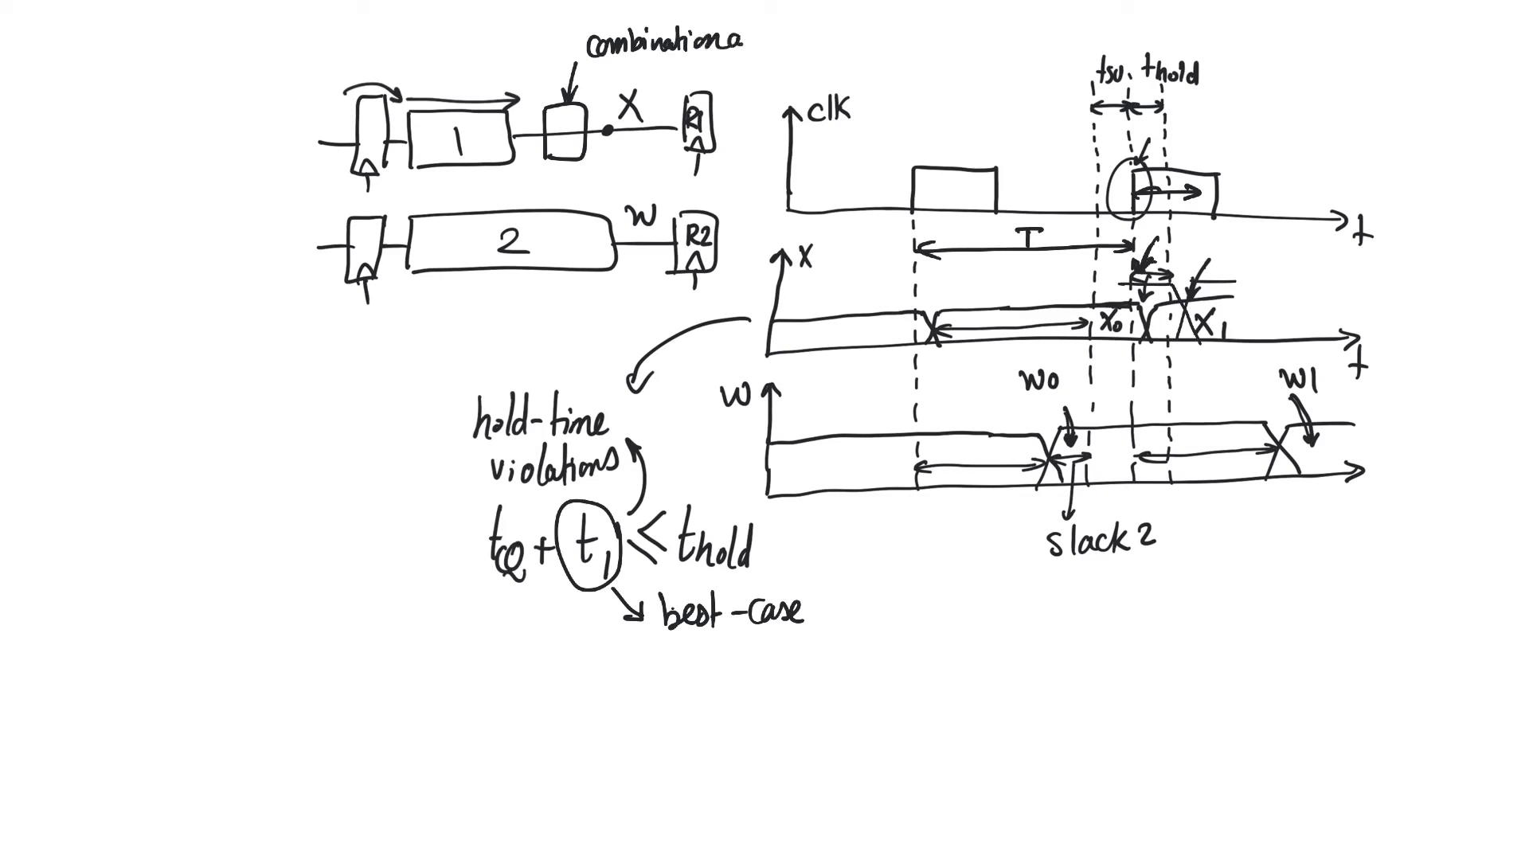
type("delay")
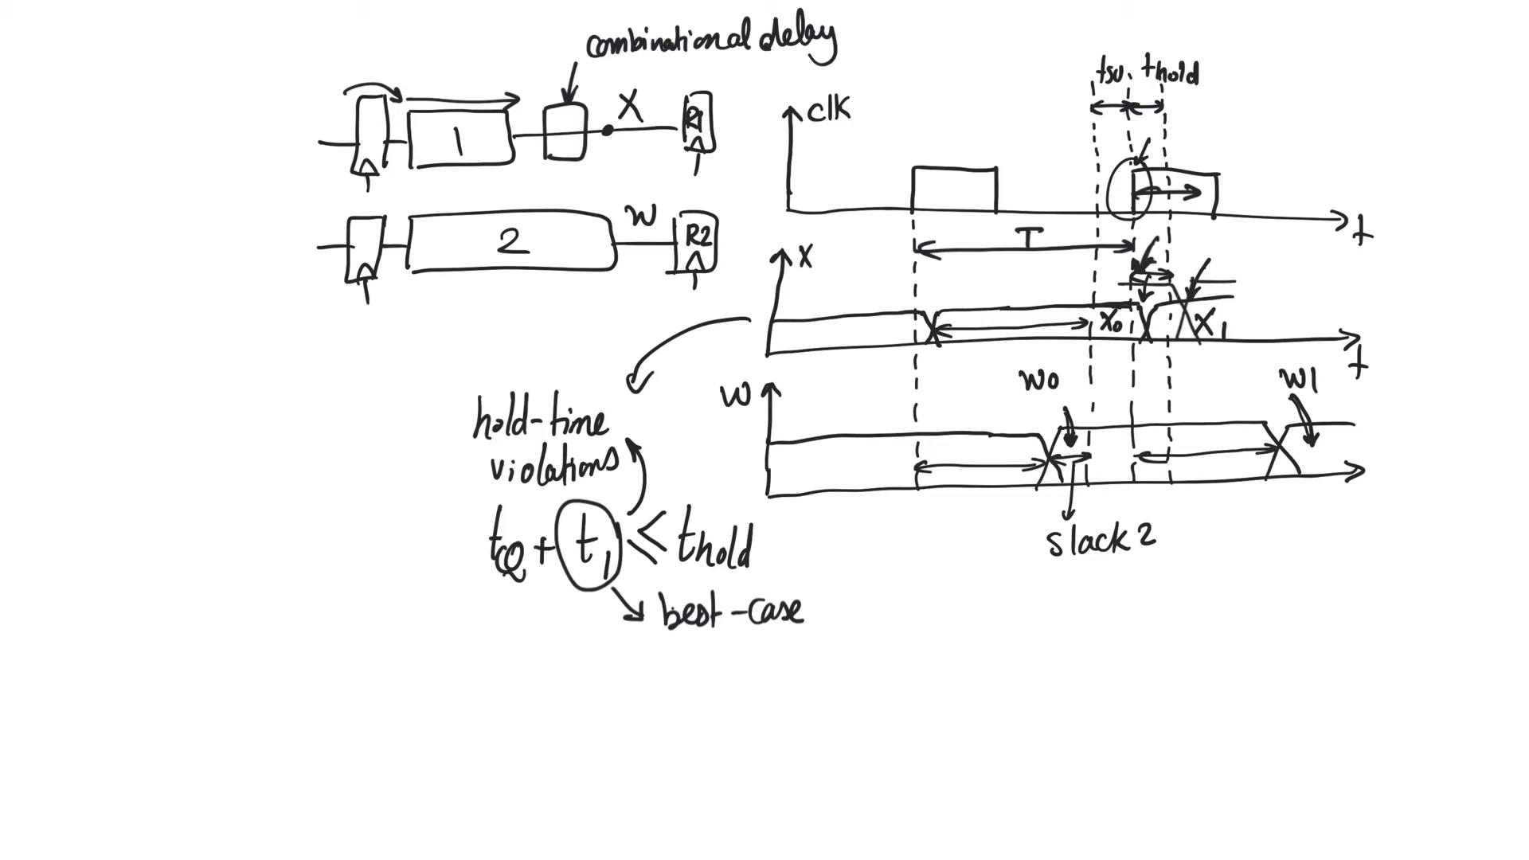
left_click_drag(878, 59, 907, 45)
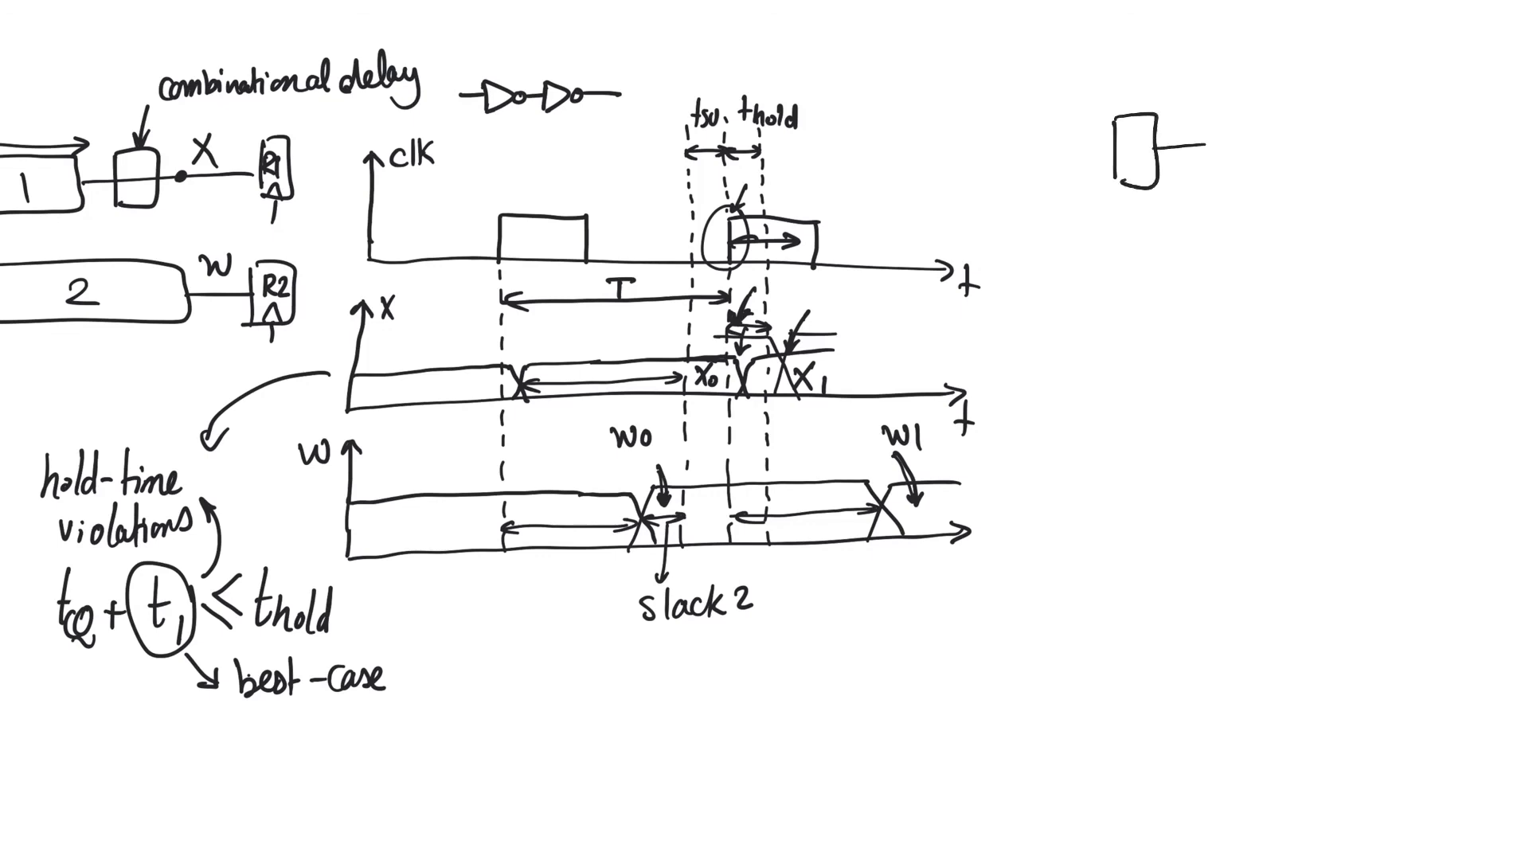
Step: Chain two more flip-flops to the first, add clock inputs, an input wire and a transfer arrow
left_click_drag(1200, 146, 1337, 152)
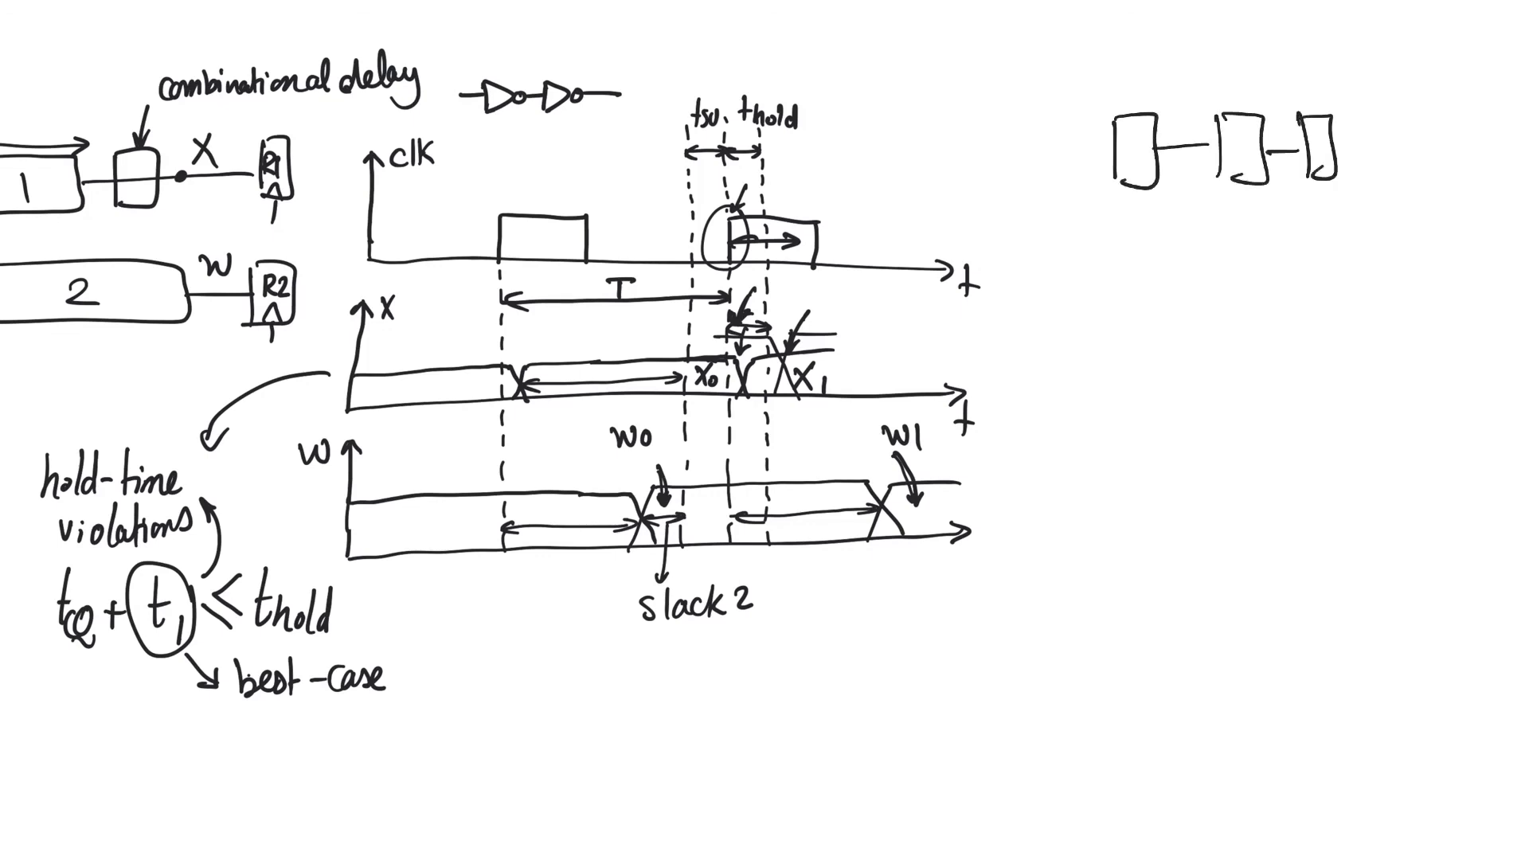
left_click_drag(1259, 176, 1327, 194)
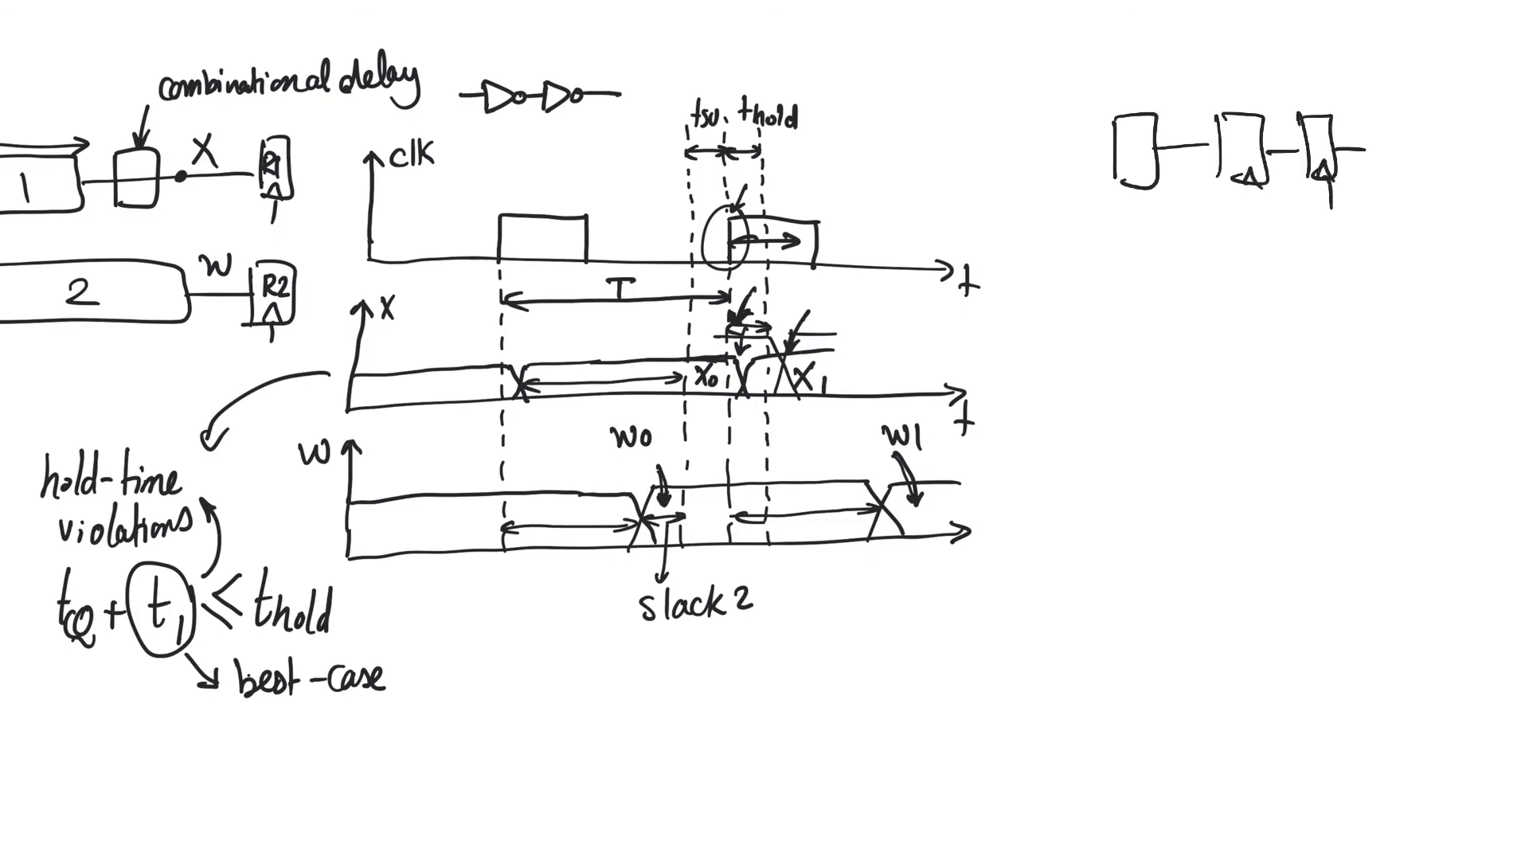
left_click_drag(1048, 160, 1150, 180)
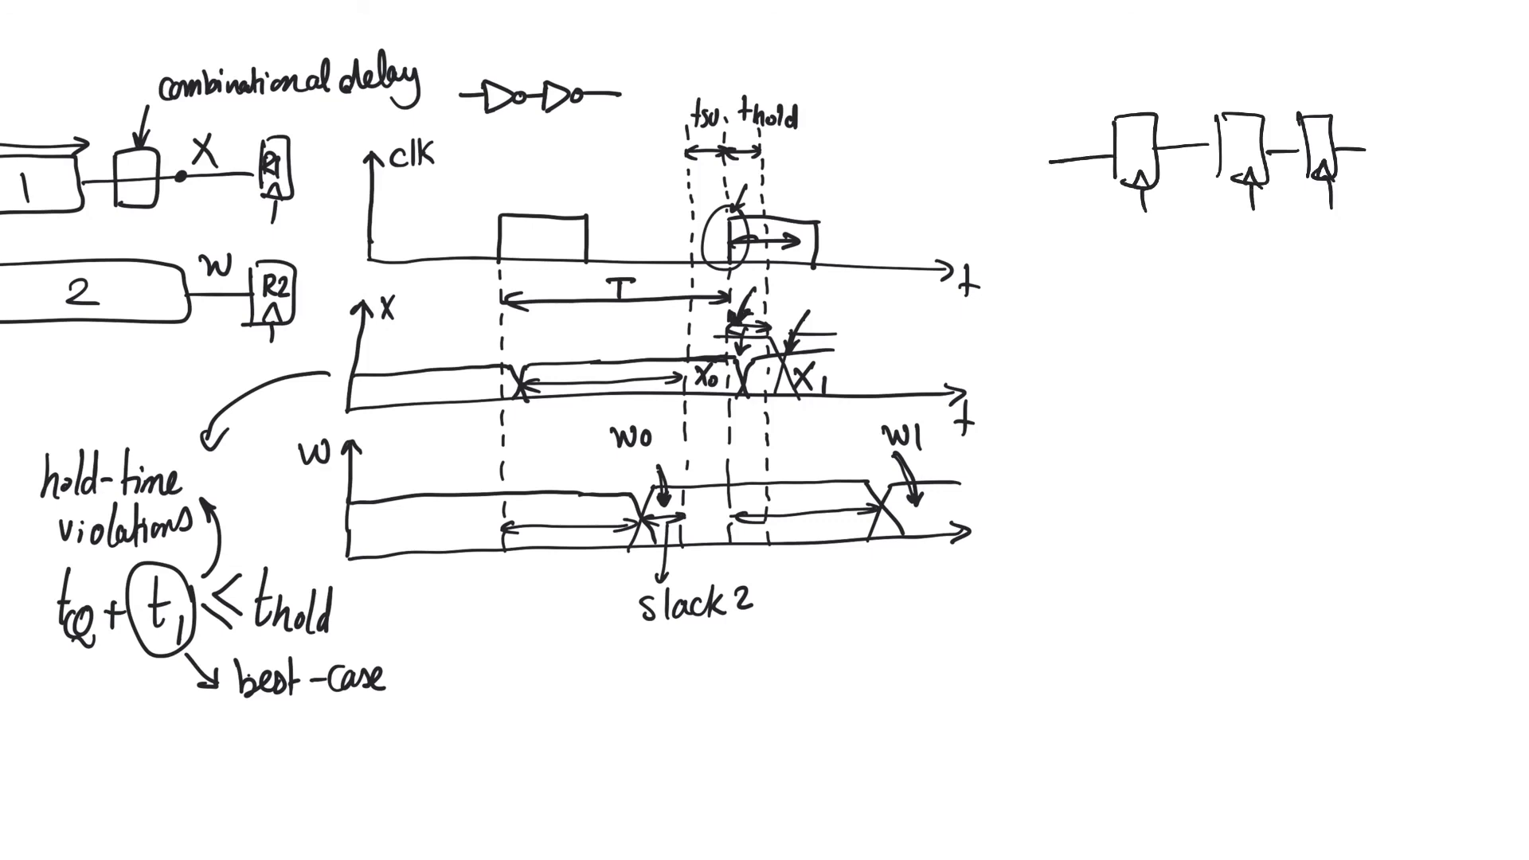
left_click_drag(1166, 156, 1223, 142)
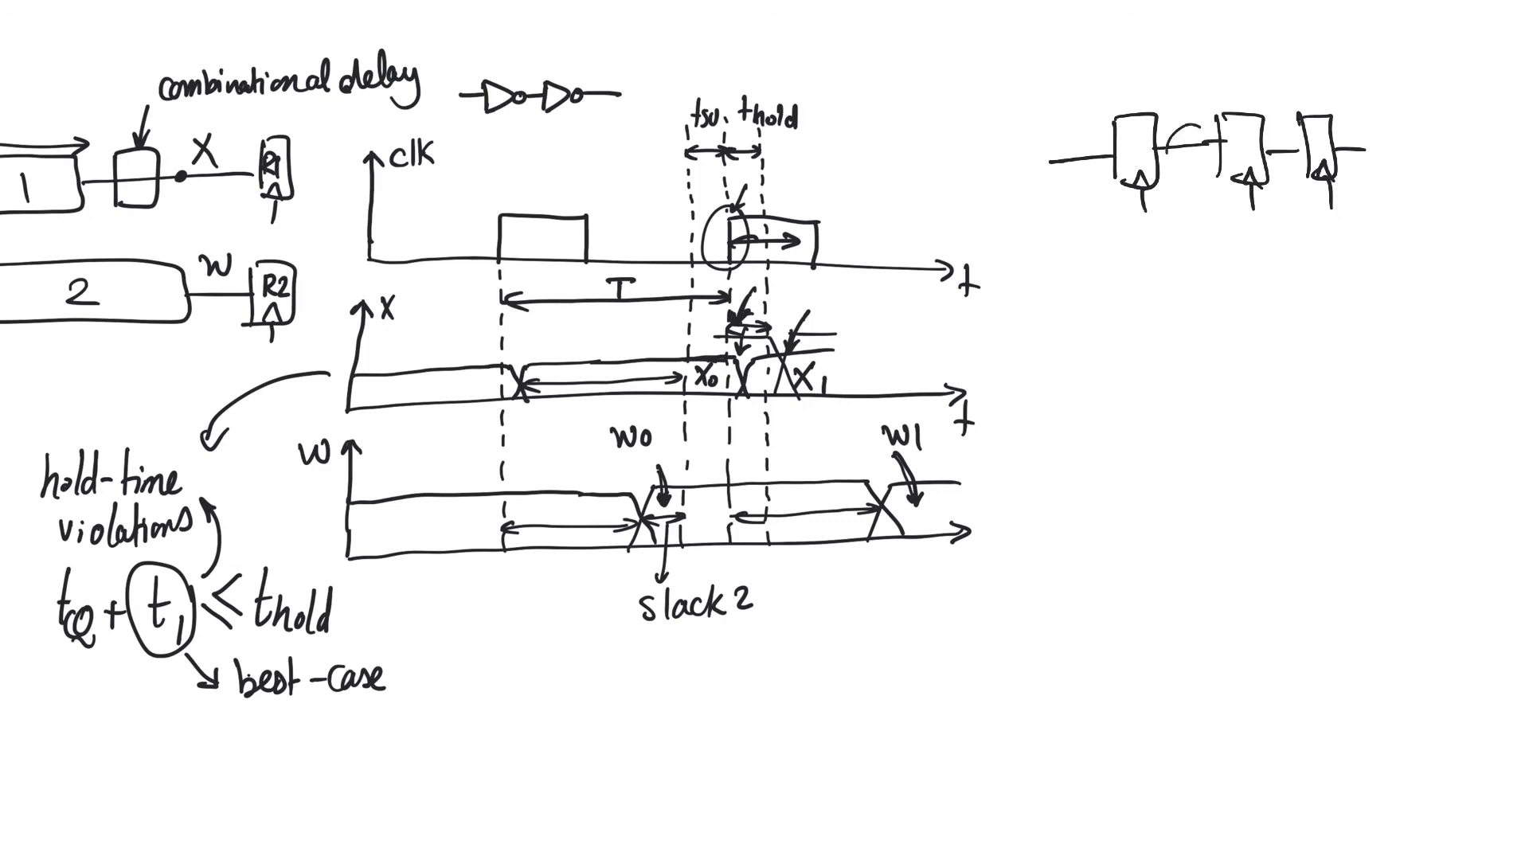